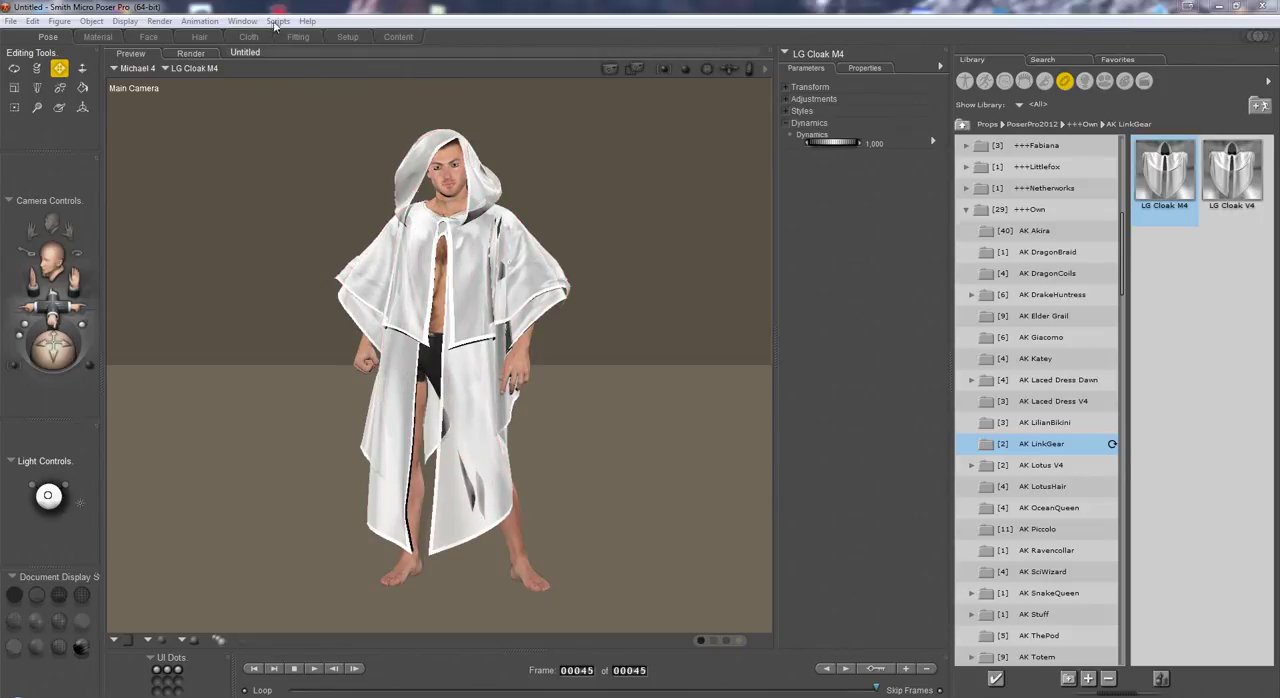
{"action": "mouse_move", "coordinate": [160, 22]}
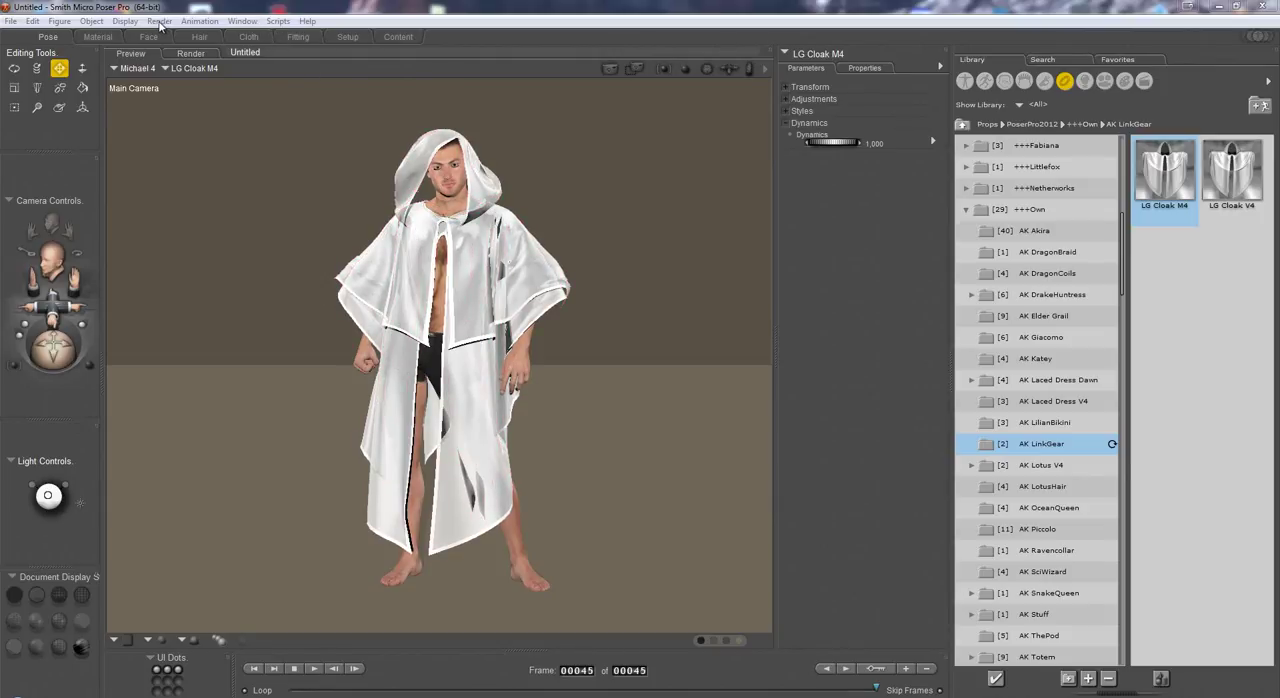
Step: Review render settings, then spawn the draped cloak shape as morph 'simulation 1'
{"action": "left_click", "coordinate": [159, 21]}
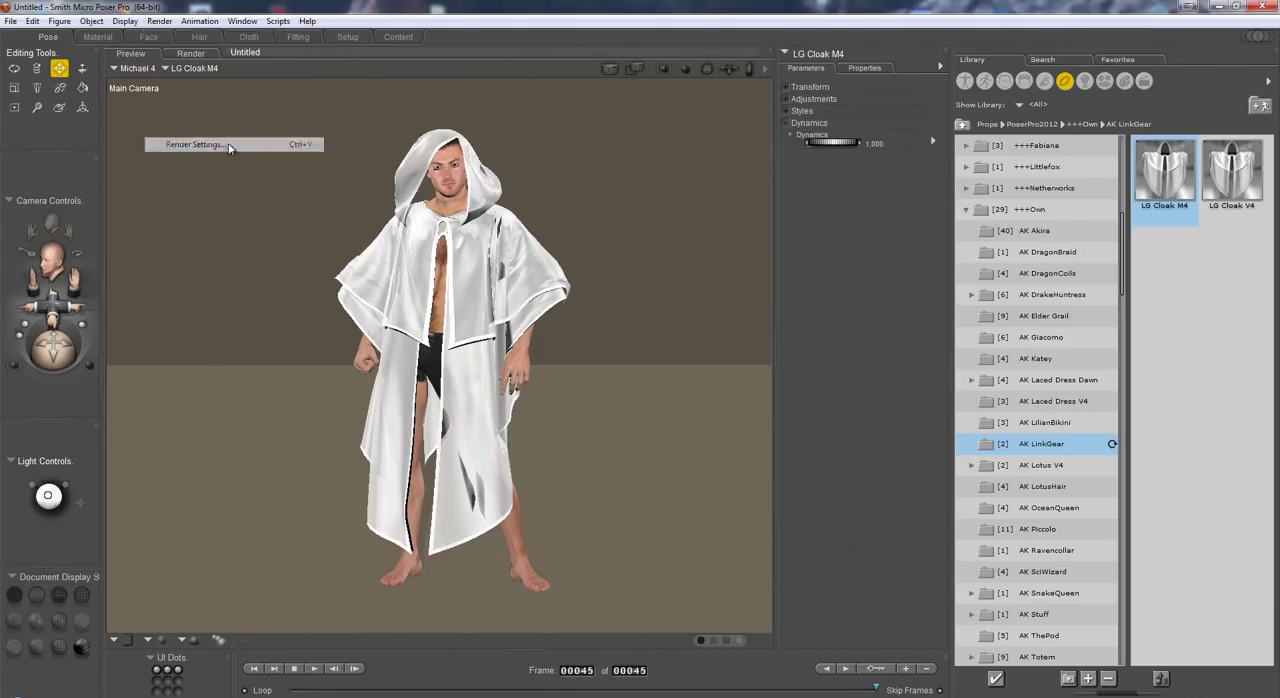
{"action": "left_click", "coordinate": [193, 144]}
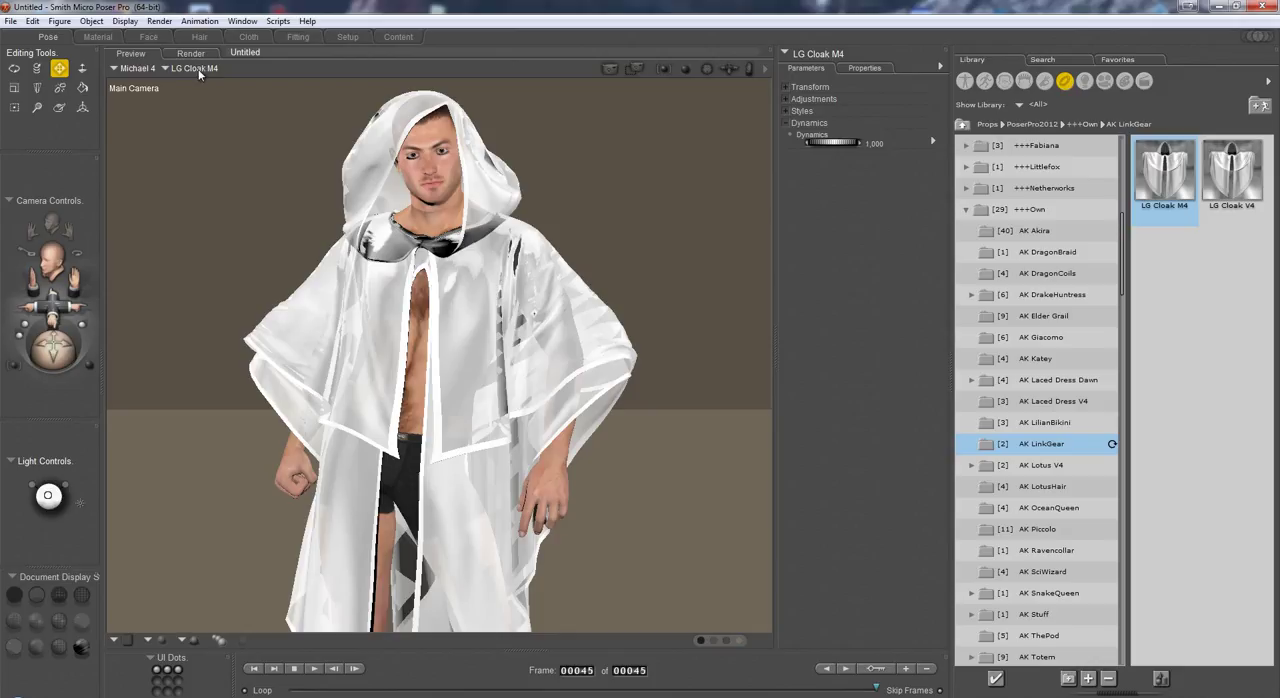
{"action": "mouse_move", "coordinate": [198, 72]}
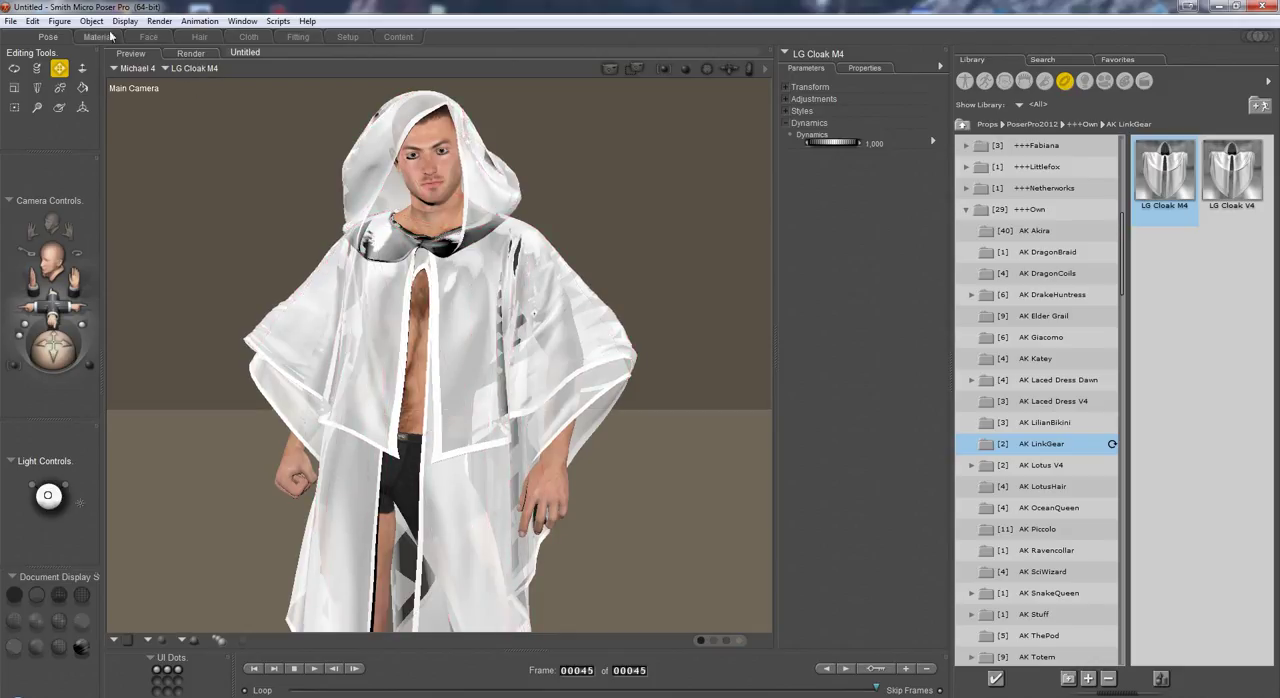
{"action": "left_click", "coordinate": [91, 21]}
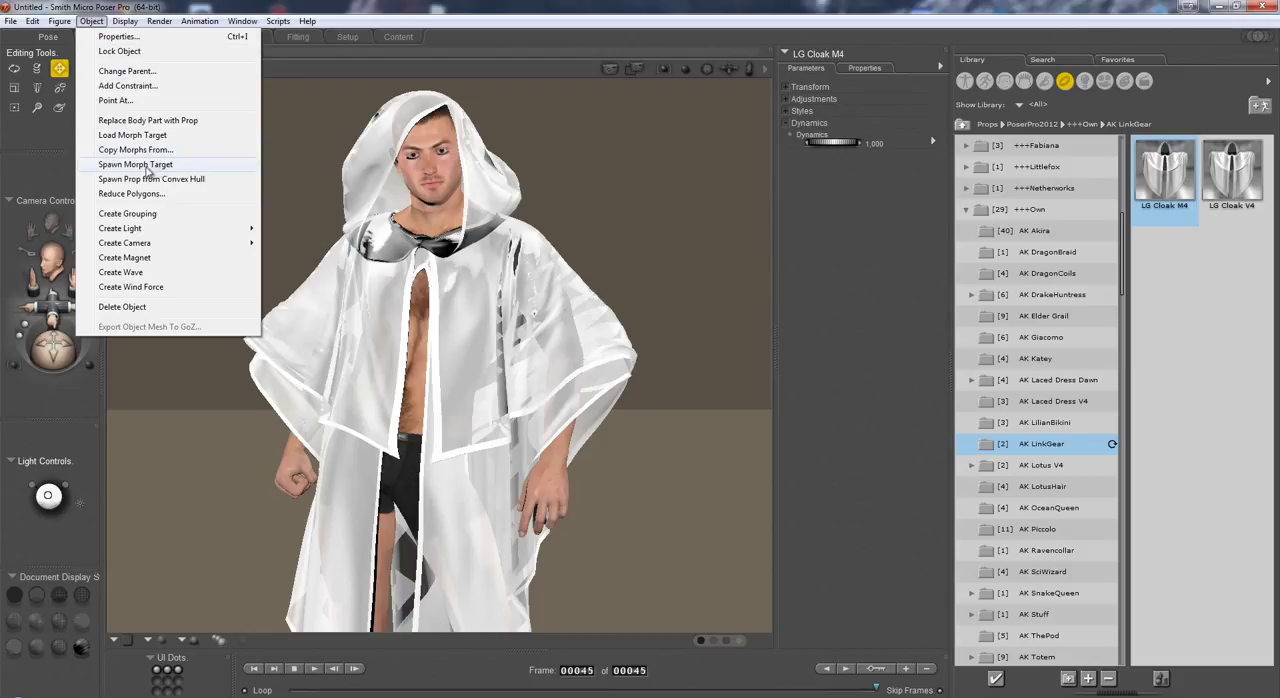
{"action": "left_click", "coordinate": [135, 164]}
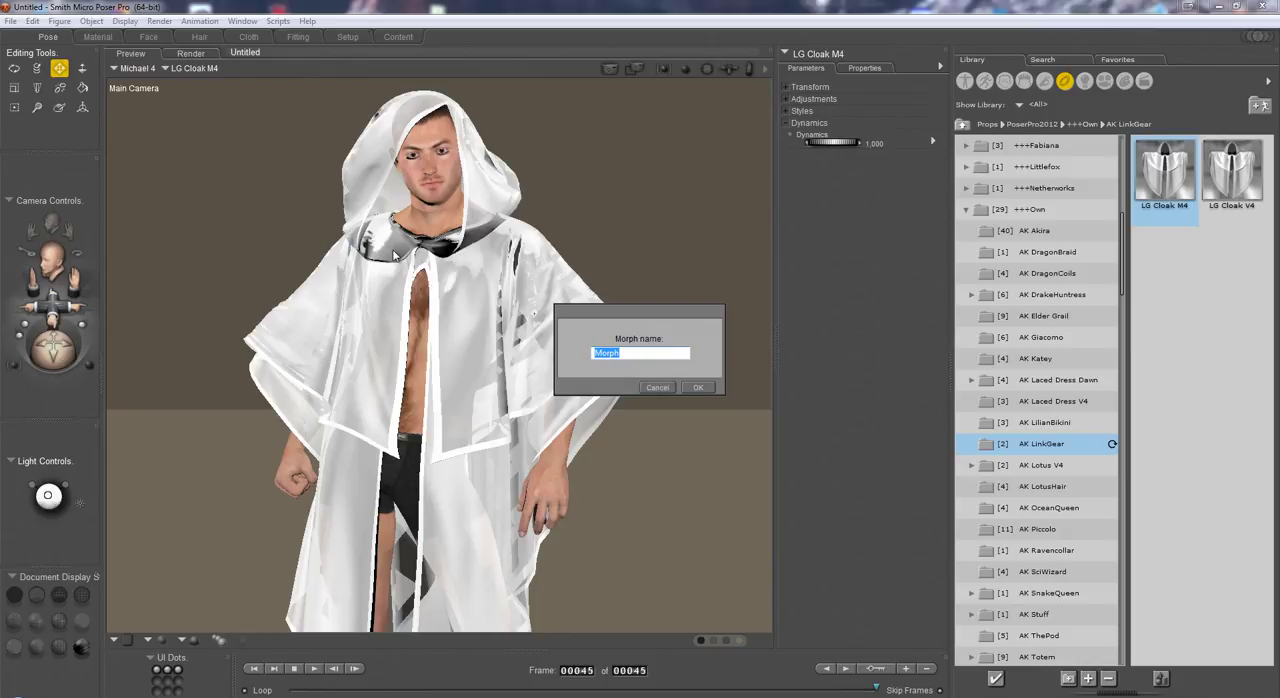
{"action": "mouse_move", "coordinate": [678, 338]}
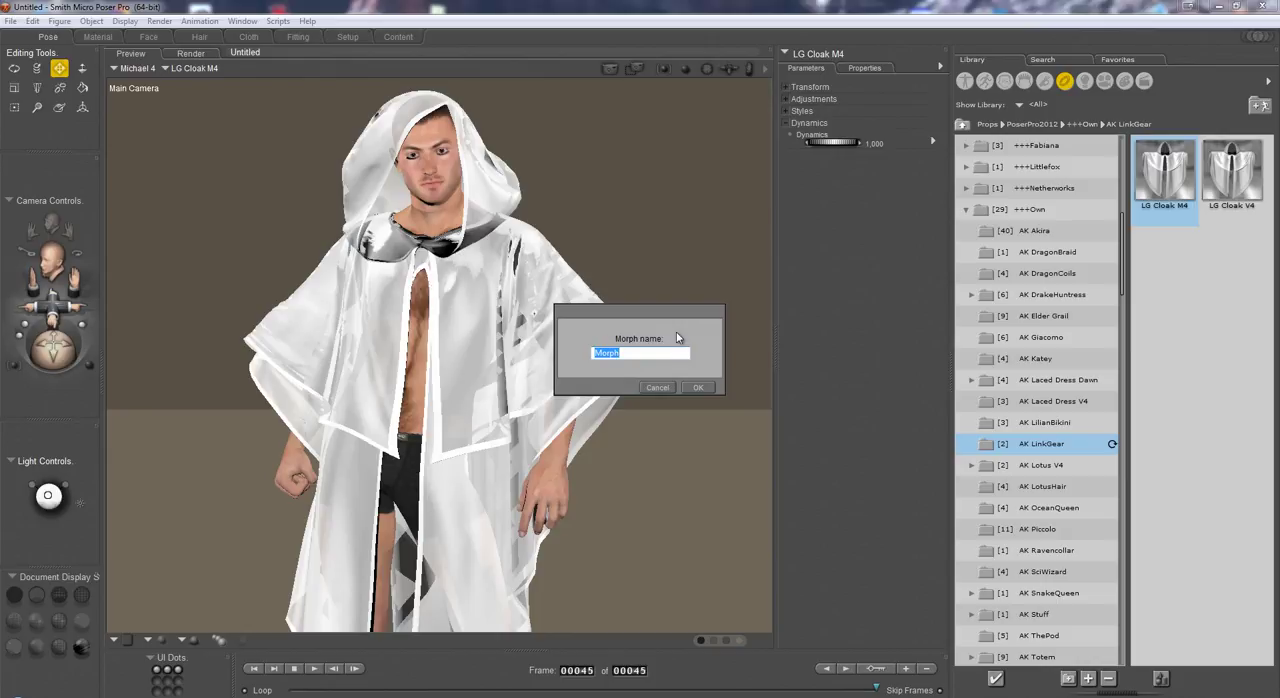
{"action": "type", "text": "simulation 1"}
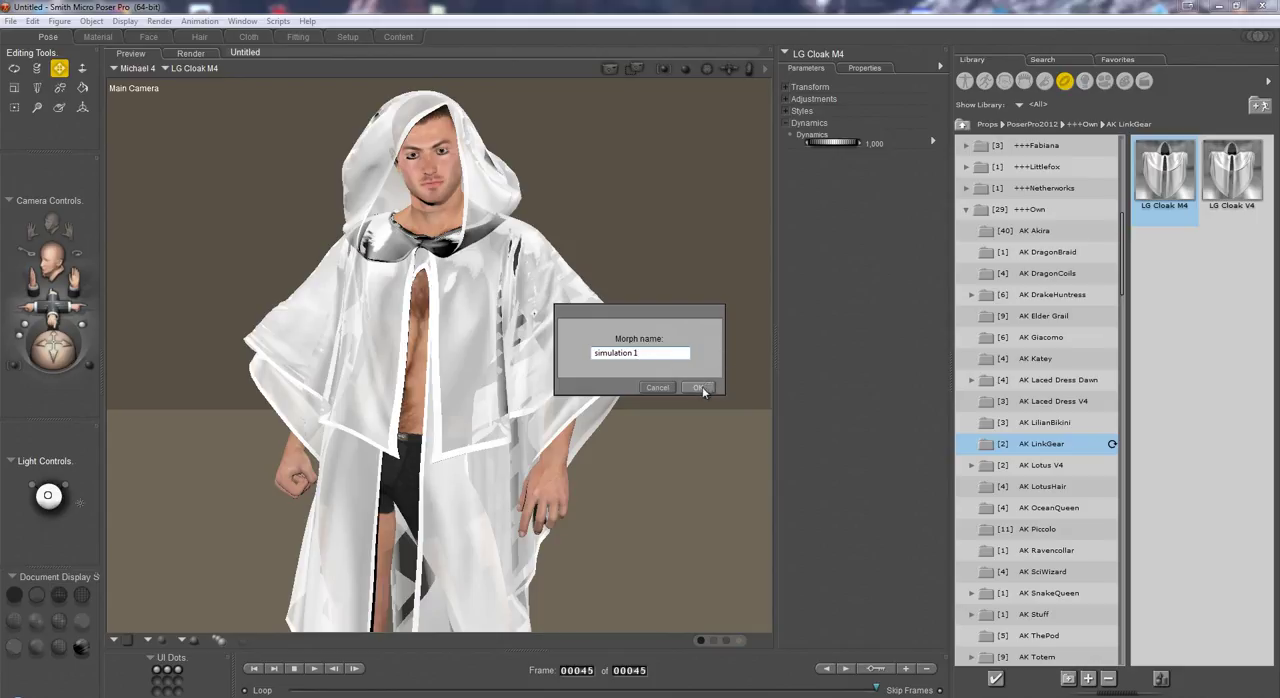
{"action": "left_click", "coordinate": [699, 387]}
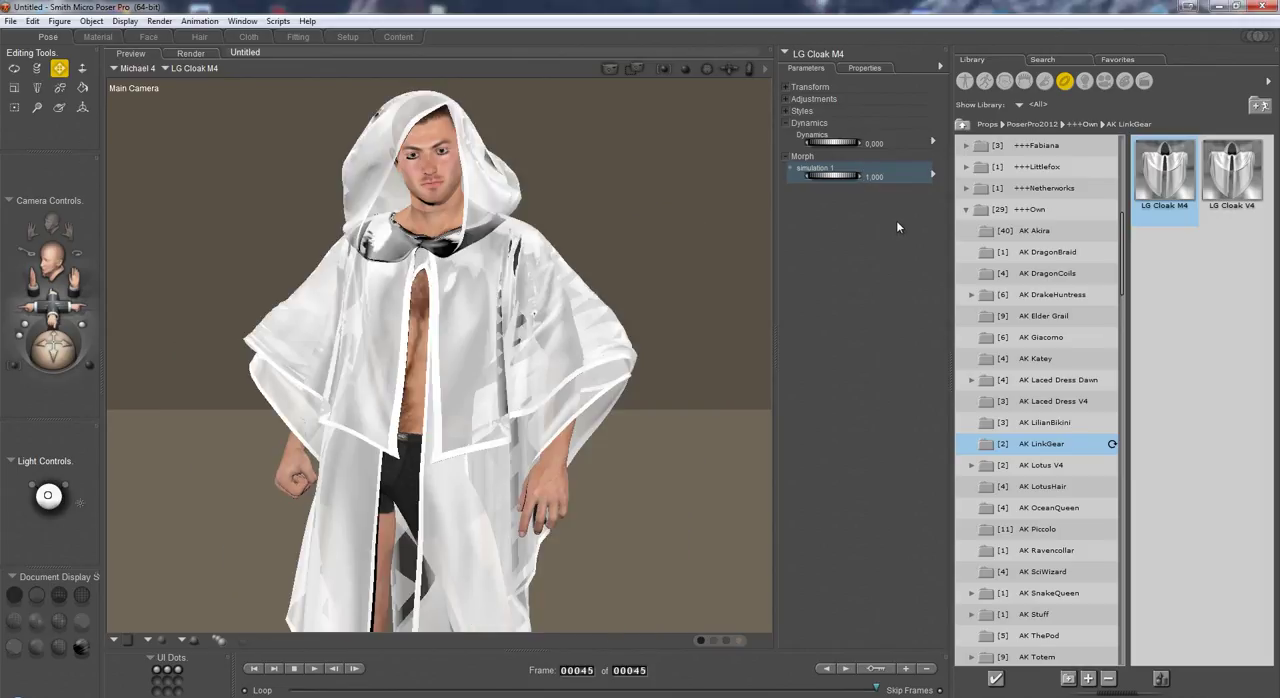
Step: Select the Morphing Tool, show its panel, and bring up the hood material settings
{"action": "left_click", "coordinate": [59, 107]}
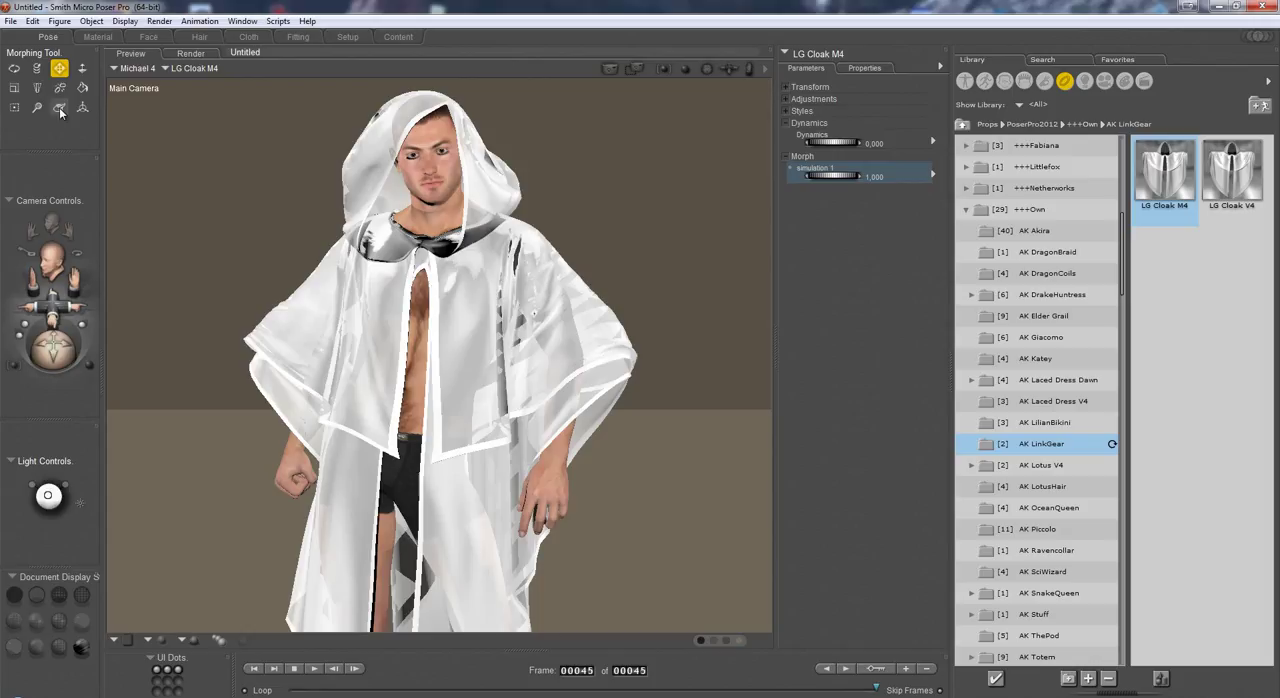
{"action": "left_click", "coordinate": [59, 107]}
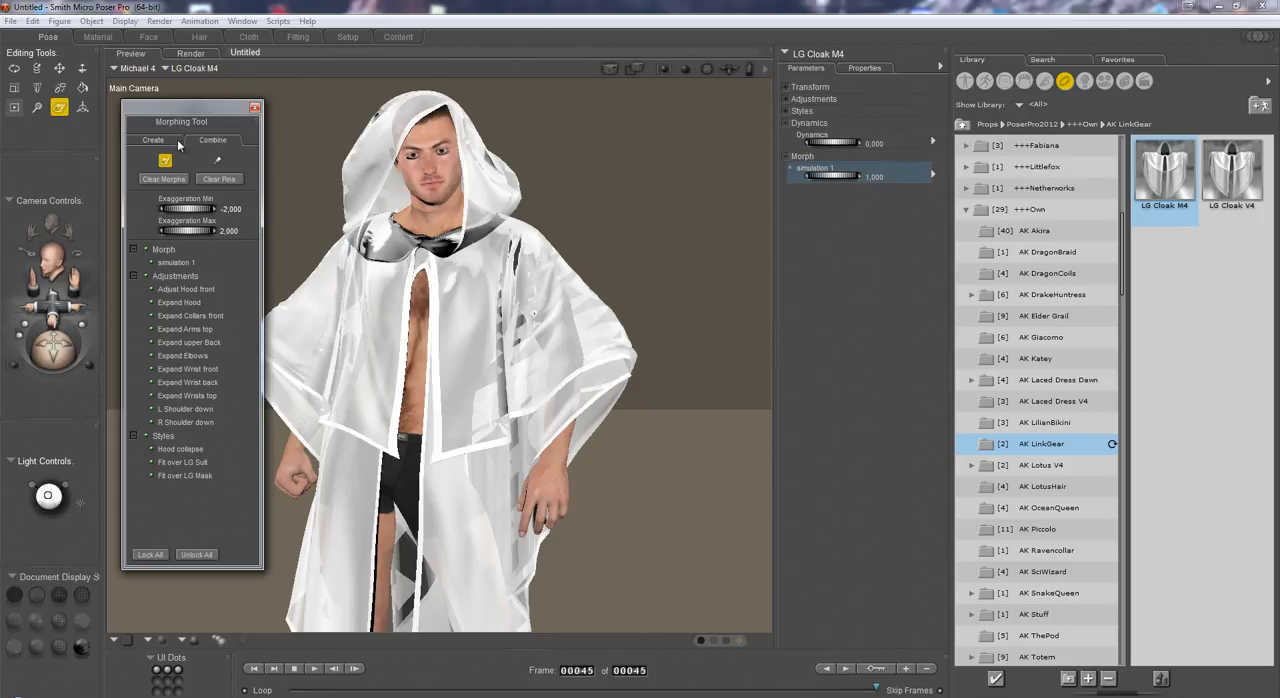
{"action": "left_click", "coordinate": [153, 140]}
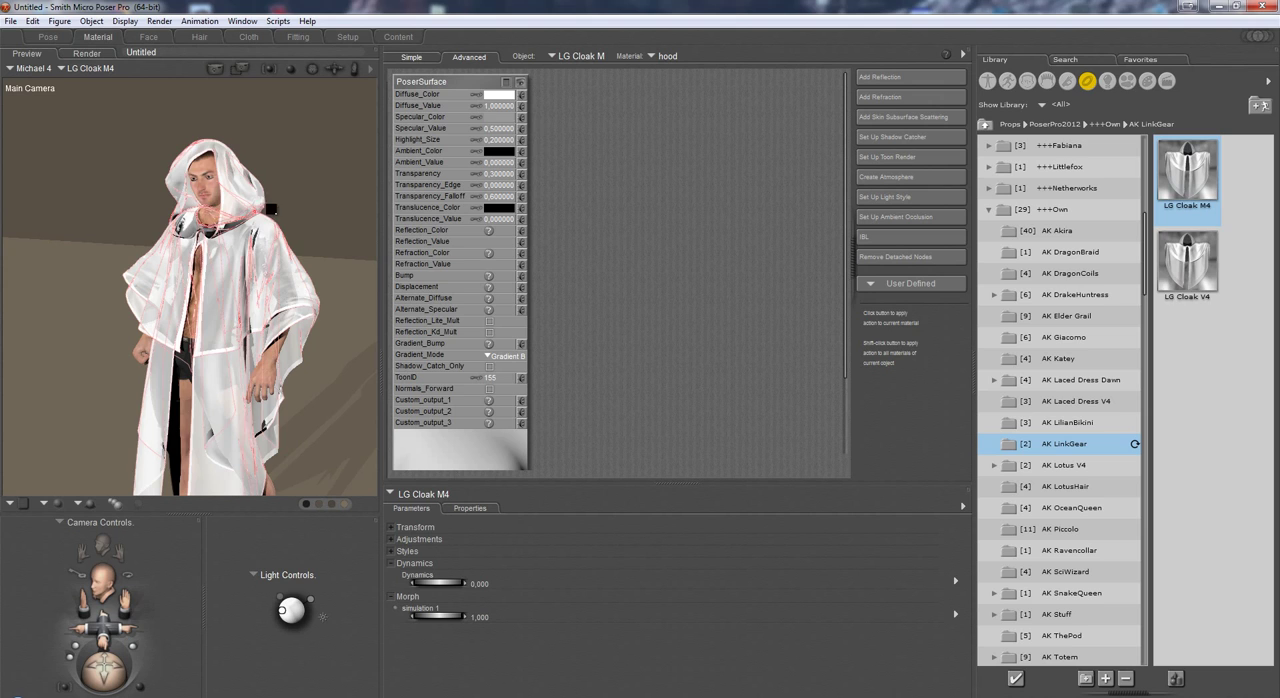
Step: Set the top material's Diffuse_Color to blue and trim_top to dark blue
{"action": "left_click", "coordinate": [665, 55]}
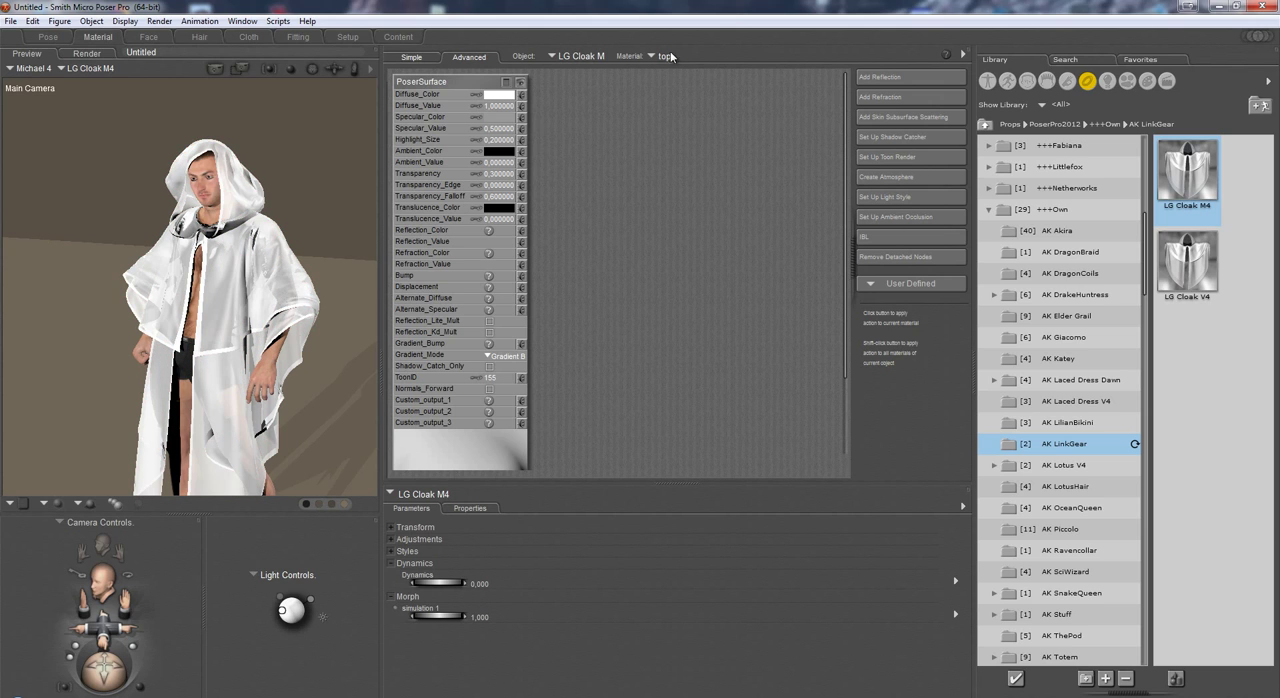
{"action": "left_click", "coordinate": [510, 94]}
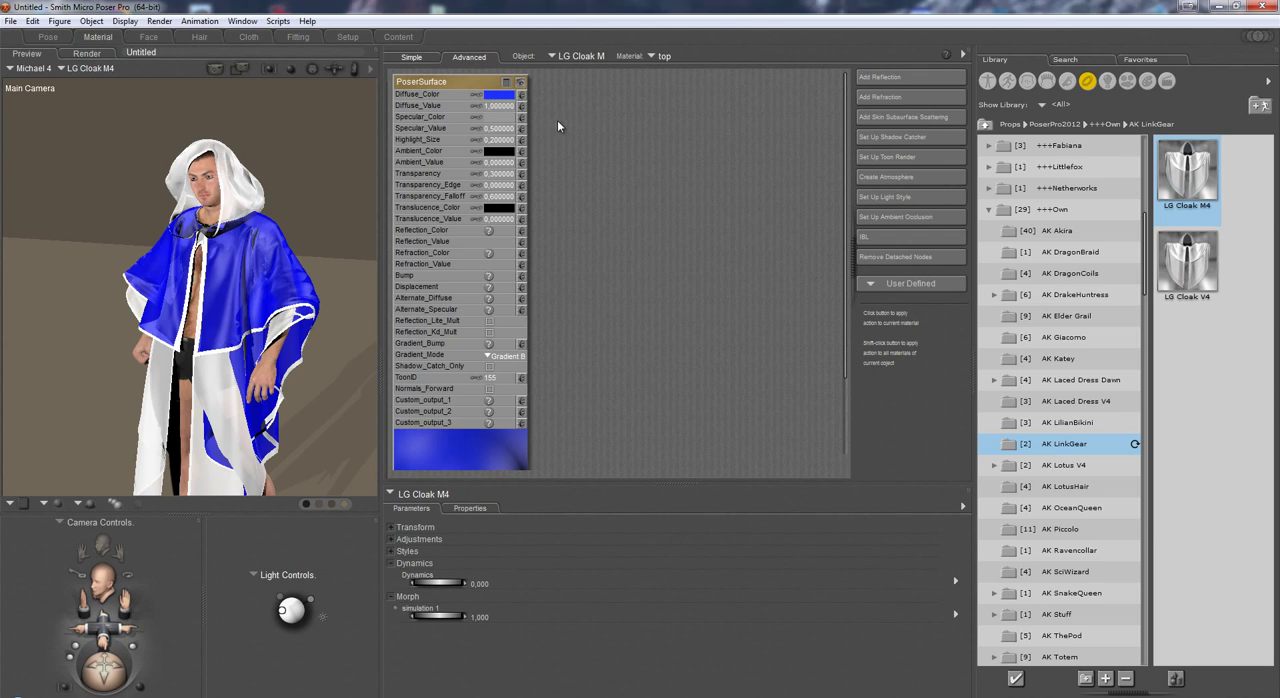
{"action": "left_click", "coordinate": [650, 55]}
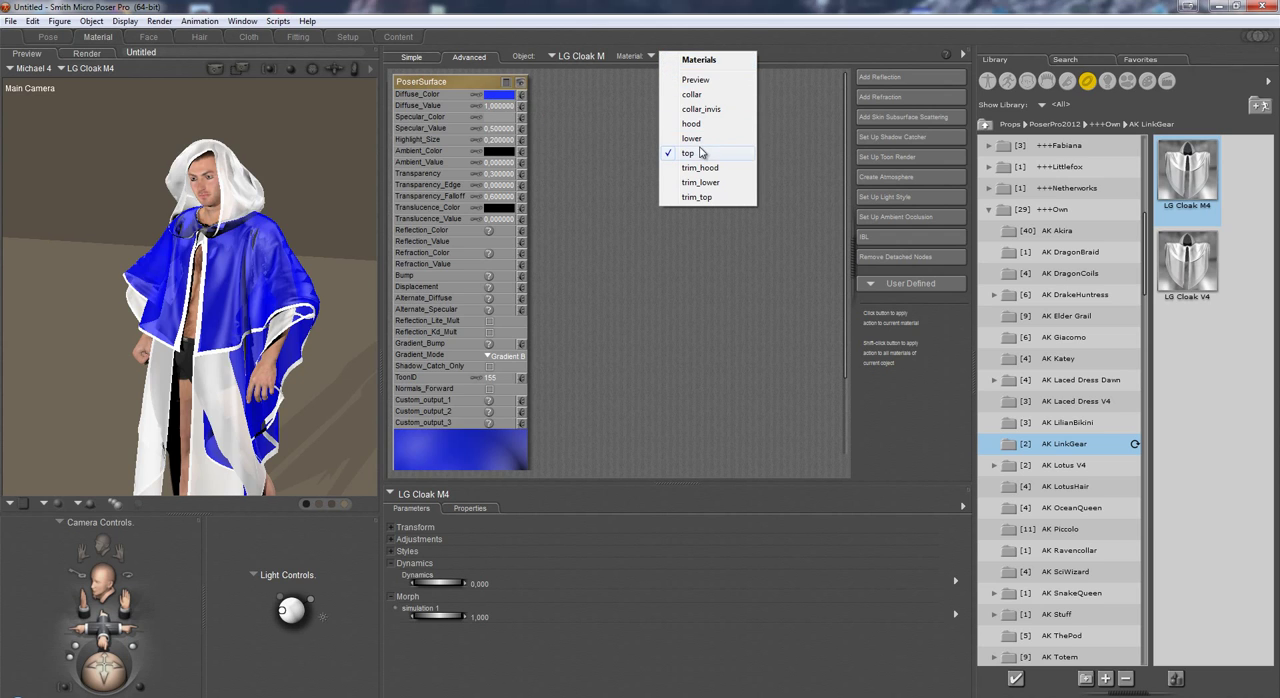
{"action": "left_click", "coordinate": [697, 197]}
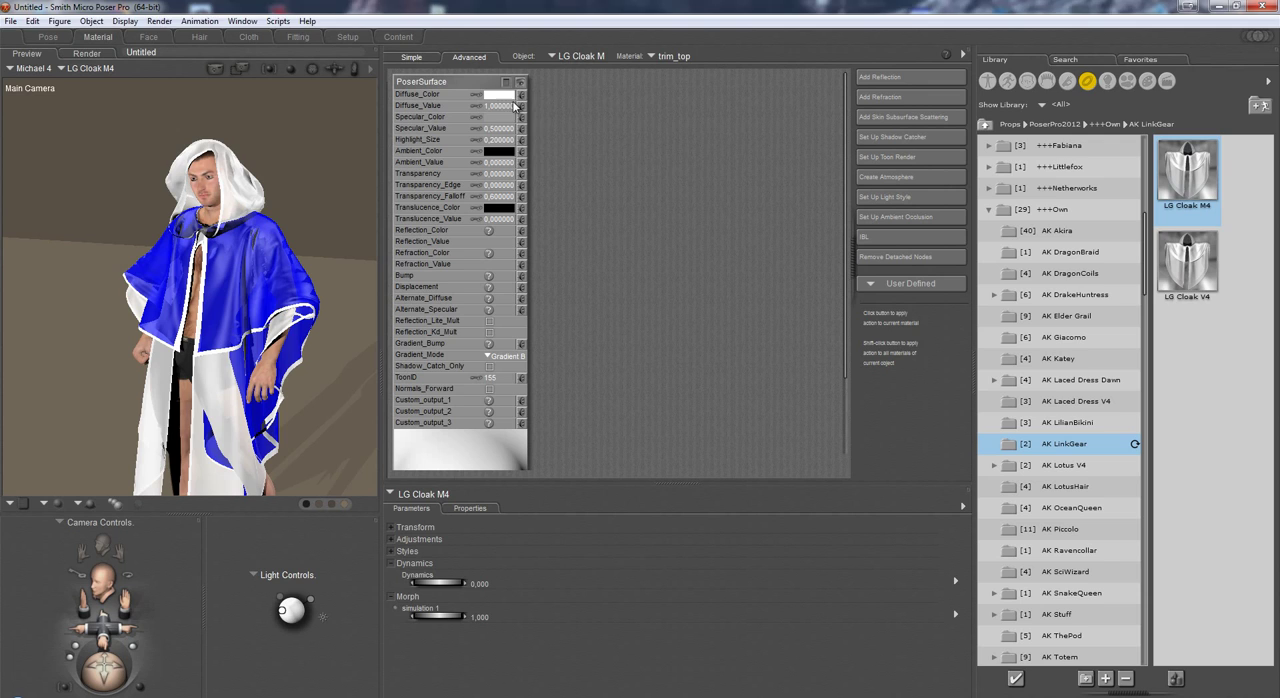
{"action": "left_click", "coordinate": [500, 93]}
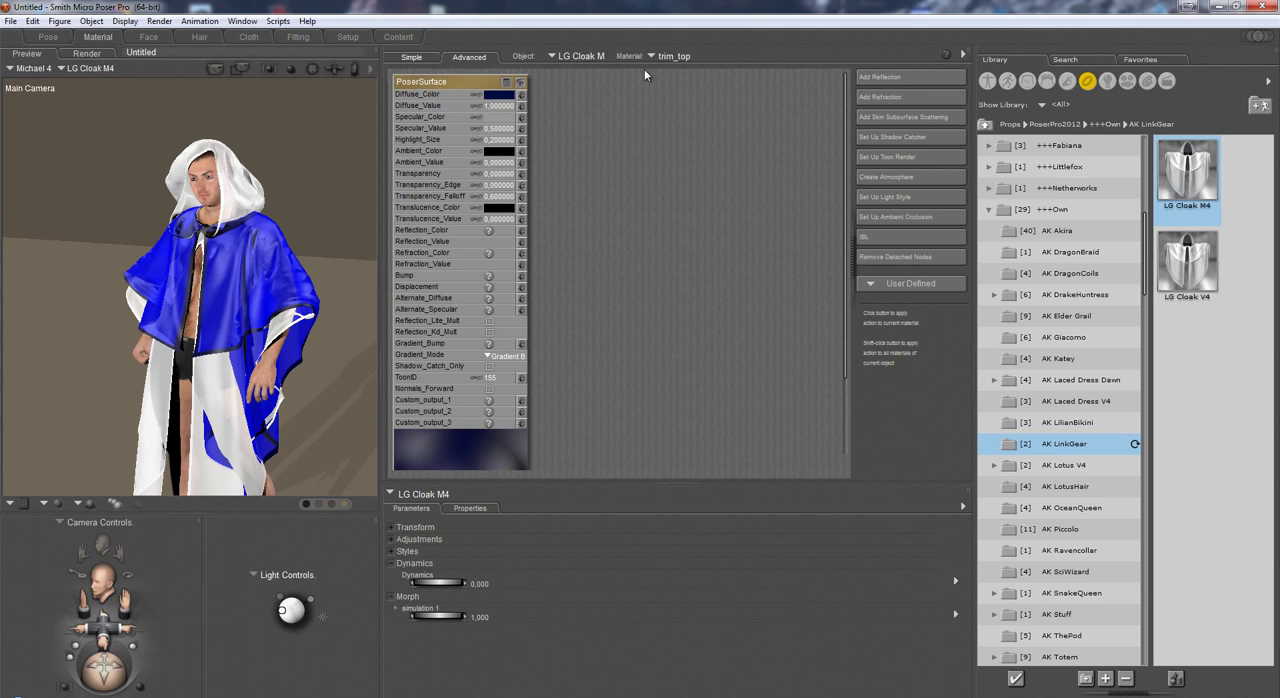
Step: Set the hood's Diffuse_Color to green and its trim to dark green, ending on collar_invis
{"action": "left_click", "coordinate": [673, 55]}
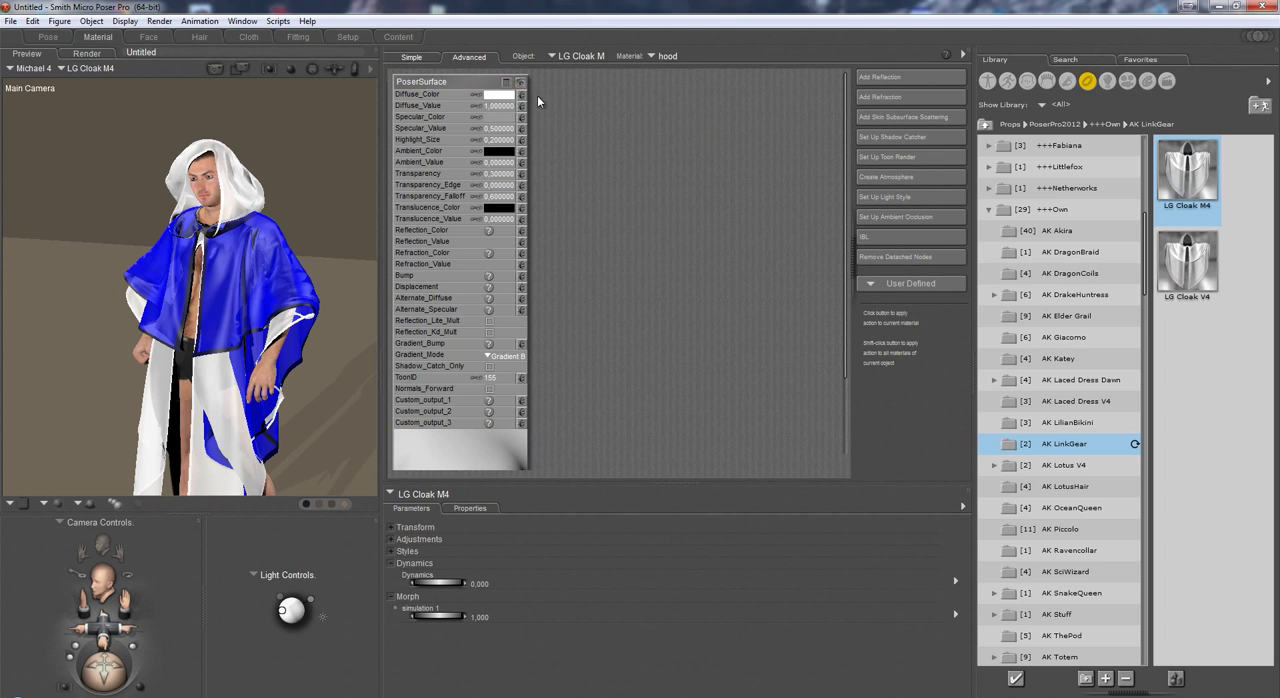
{"action": "left_click", "coordinate": [500, 94]}
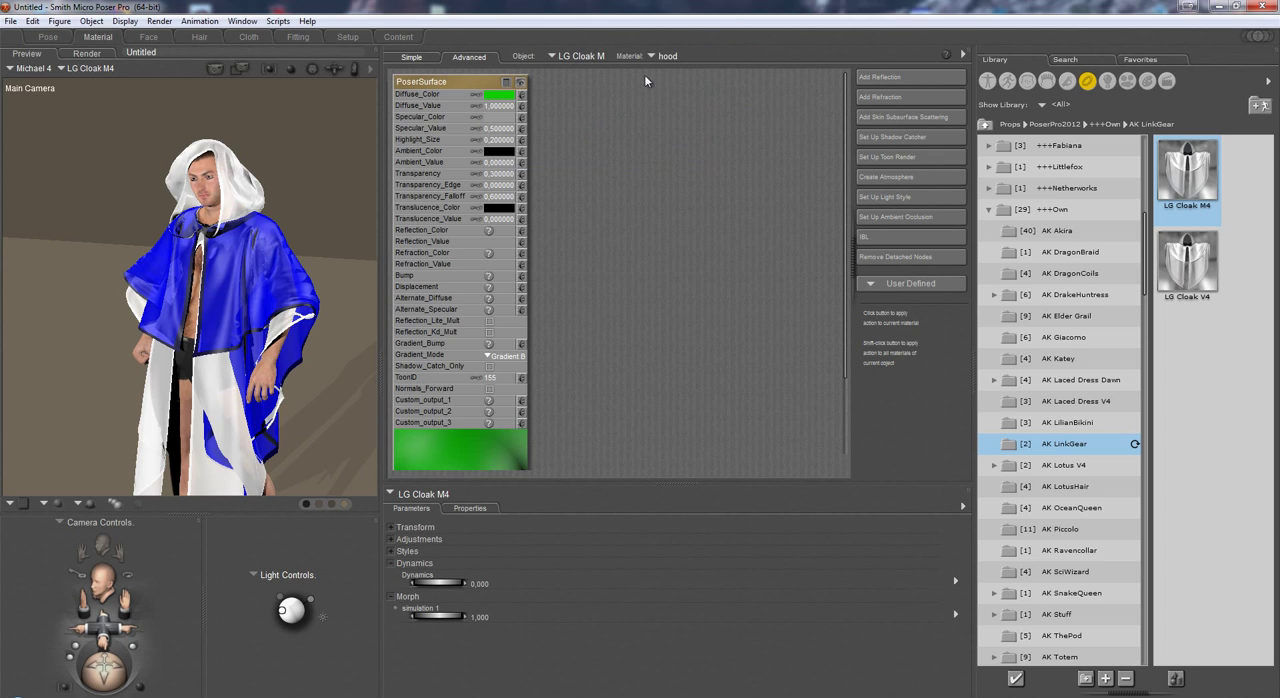
{"action": "left_click", "coordinate": [650, 55]}
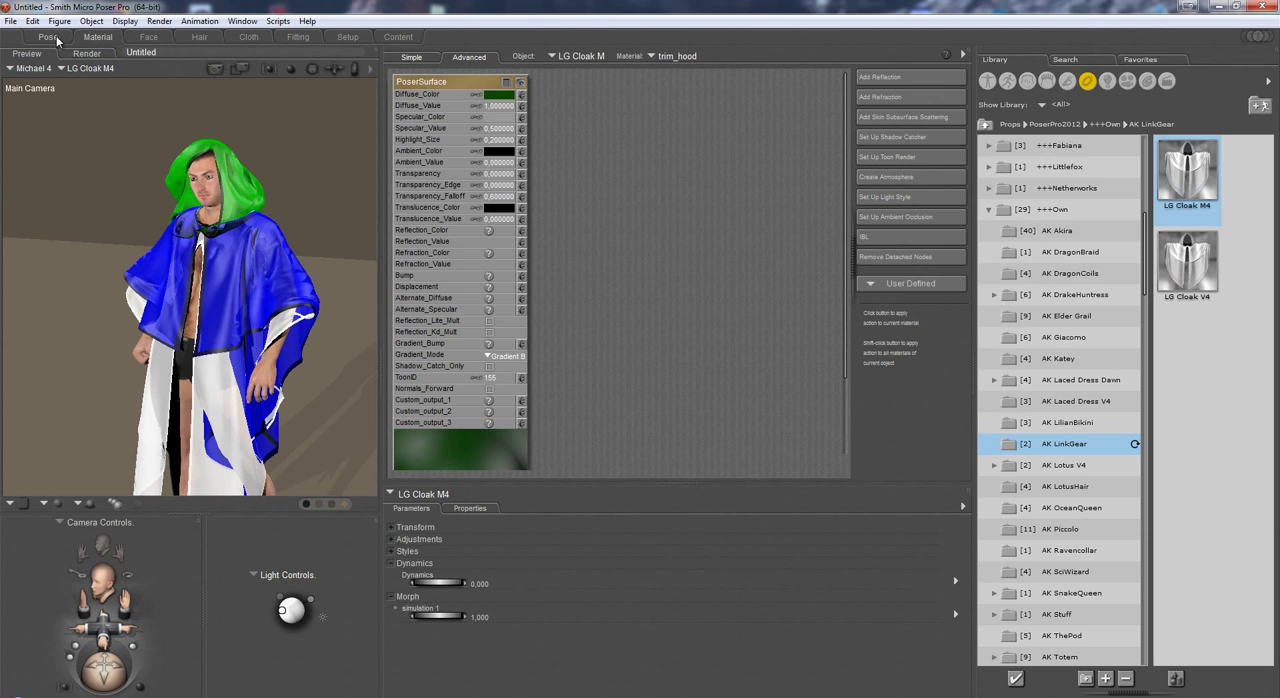
{"action": "mouse_move", "coordinate": [544, 182]}
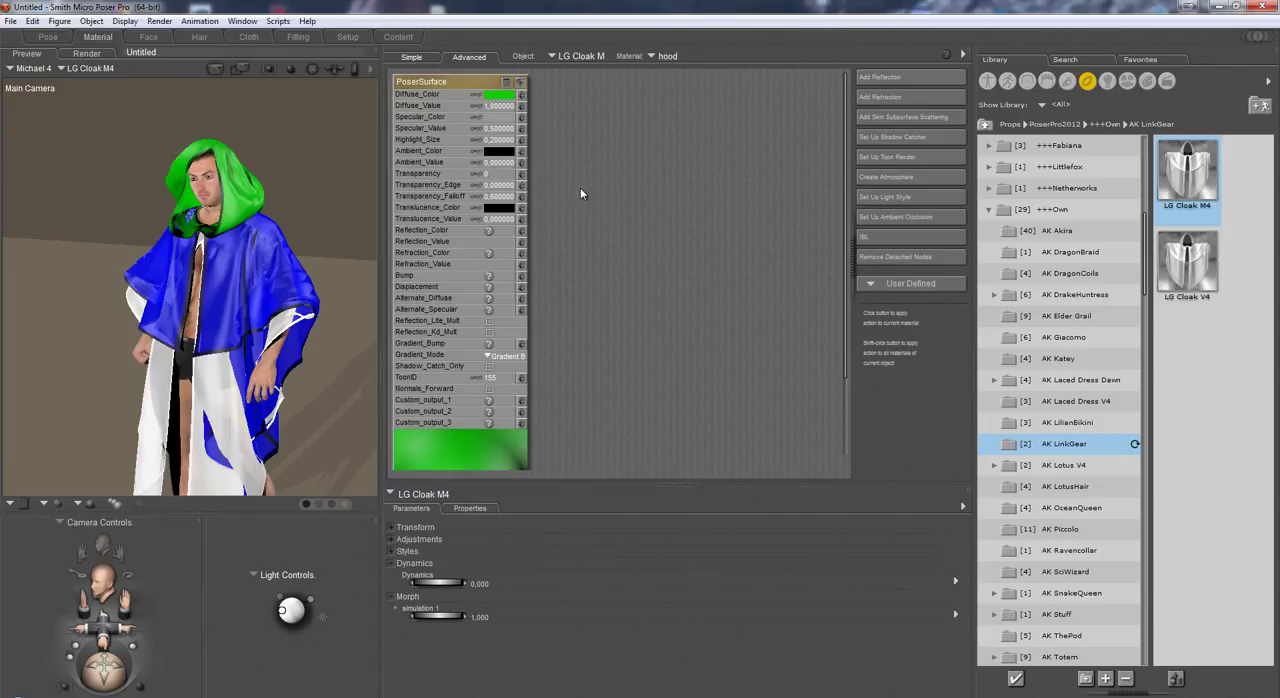
{"action": "left_click", "coordinate": [663, 55]}
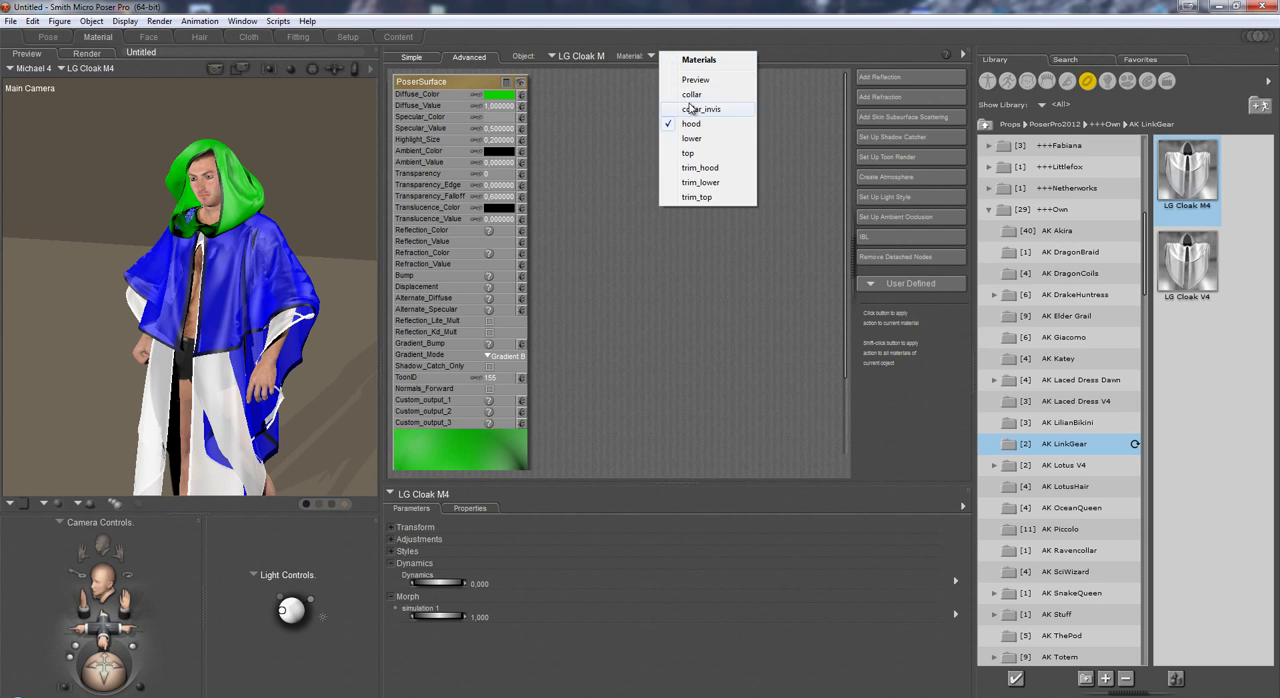
{"action": "left_click", "coordinate": [688, 152]}
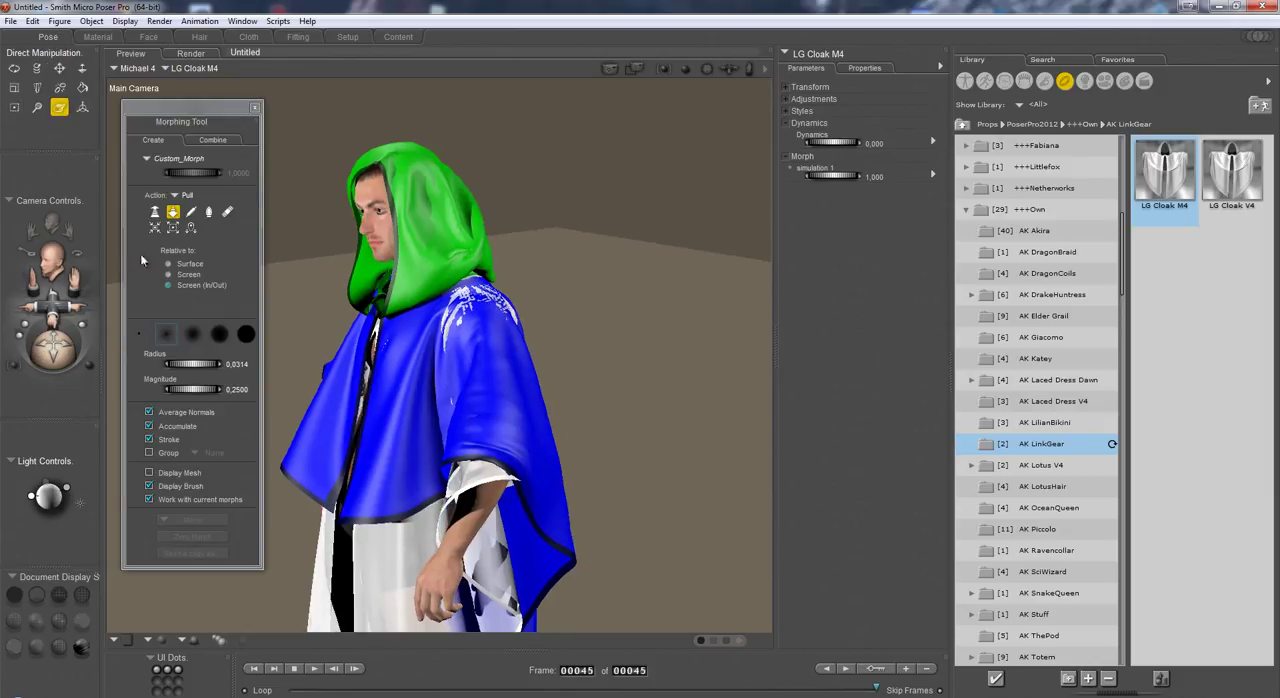
Step: Set the morph brush to Smooth with Radius 0.0238 and Magnitude 1.0
{"action": "left_click", "coordinate": [208, 212]}
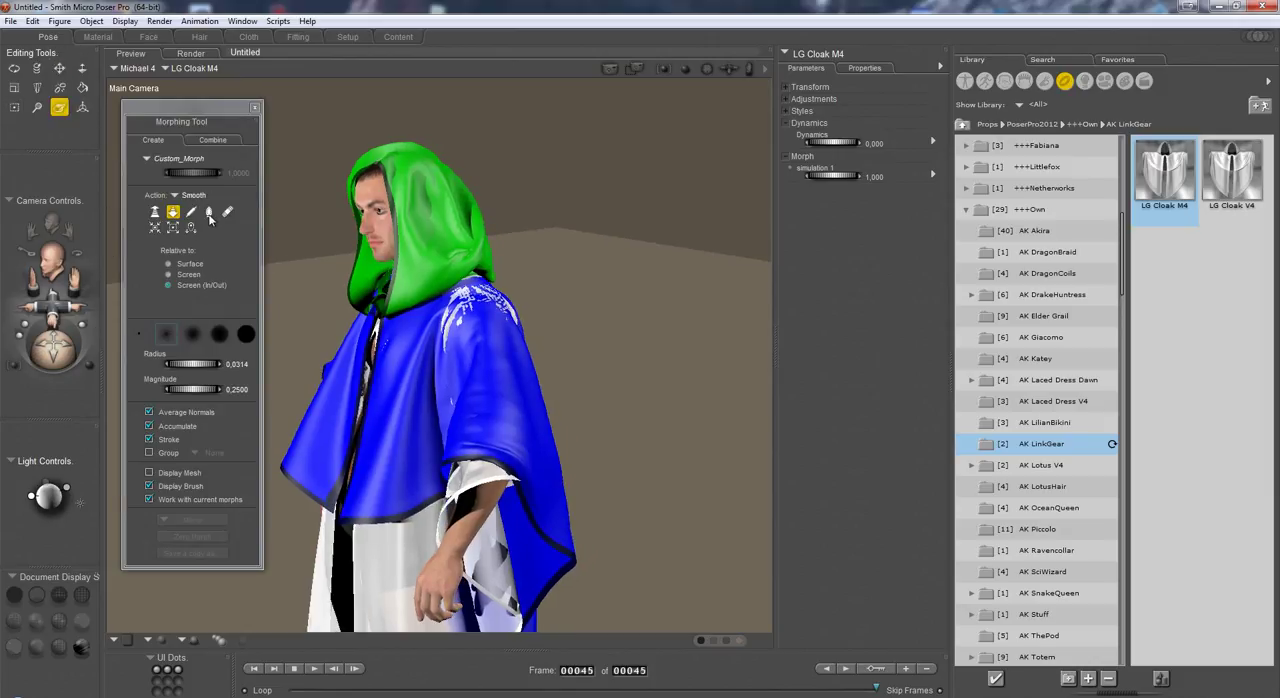
{"action": "left_click", "coordinate": [209, 212]}
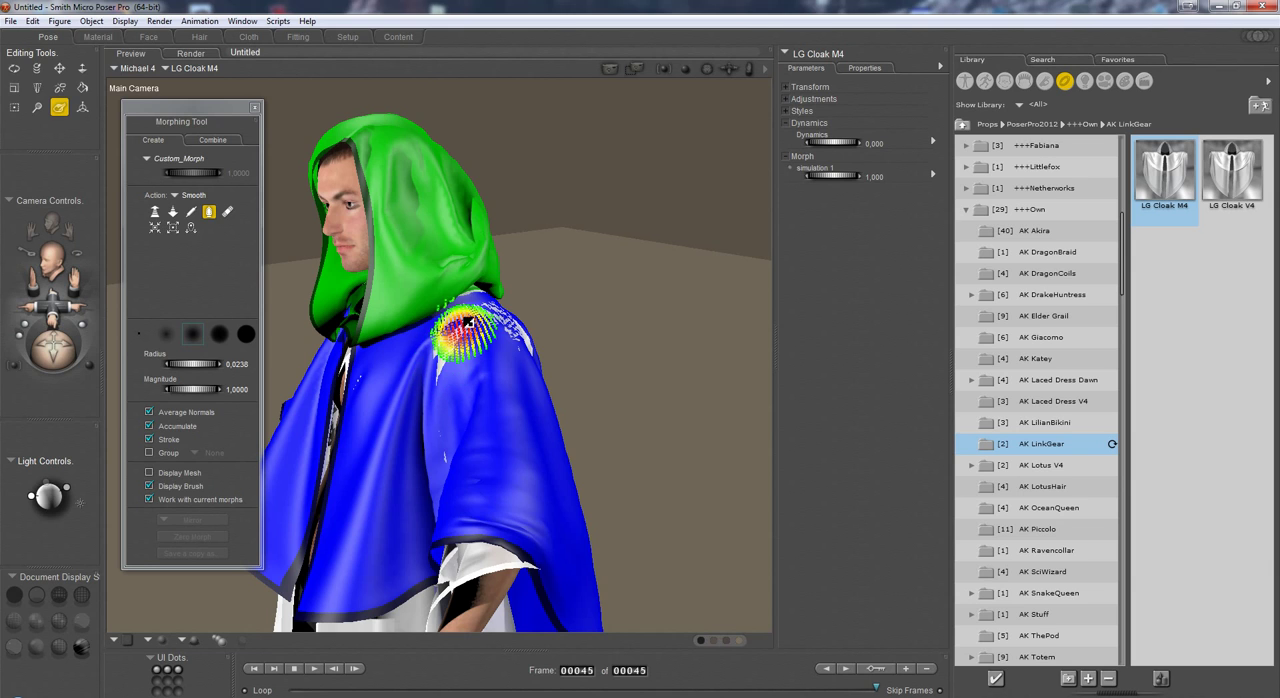
Step: Smooth the blue top over the shoulder, upper arm and hood edge where the cloak pokes through
{"action": "left_click_drag", "start_coordinate": [465, 325], "coordinate": [505, 322]}
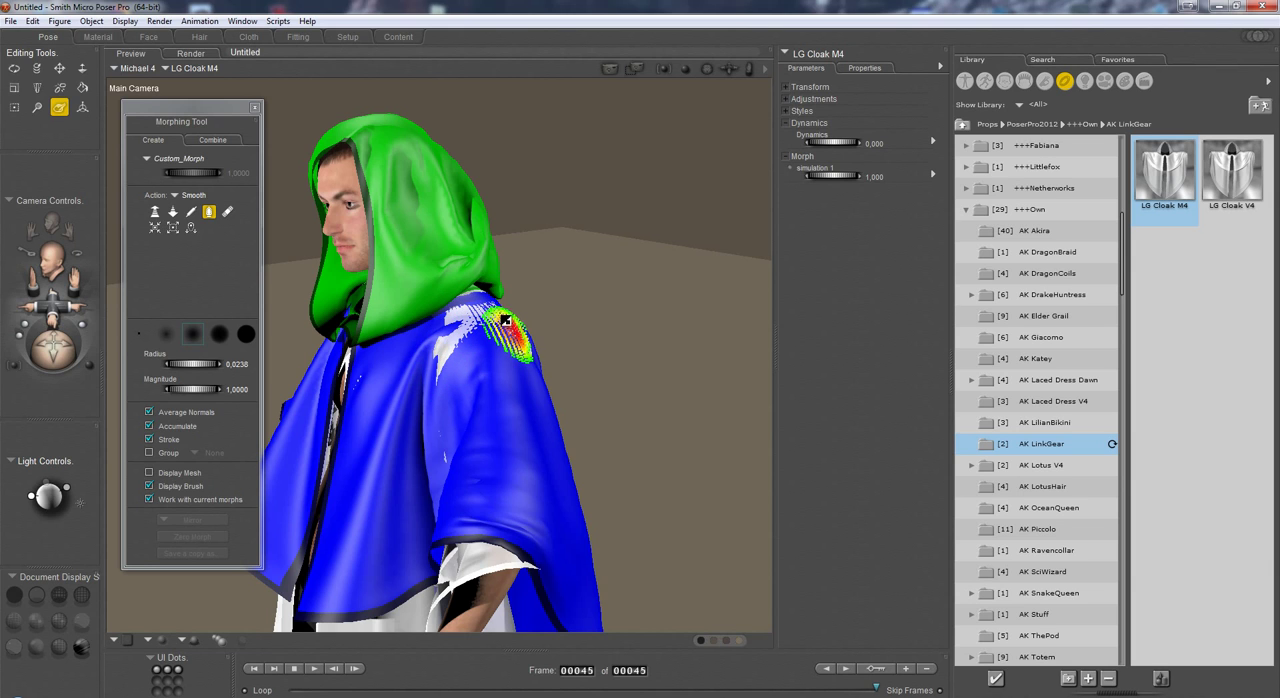
{"action": "left_click_drag", "start_coordinate": [505, 325], "coordinate": [440, 410]}
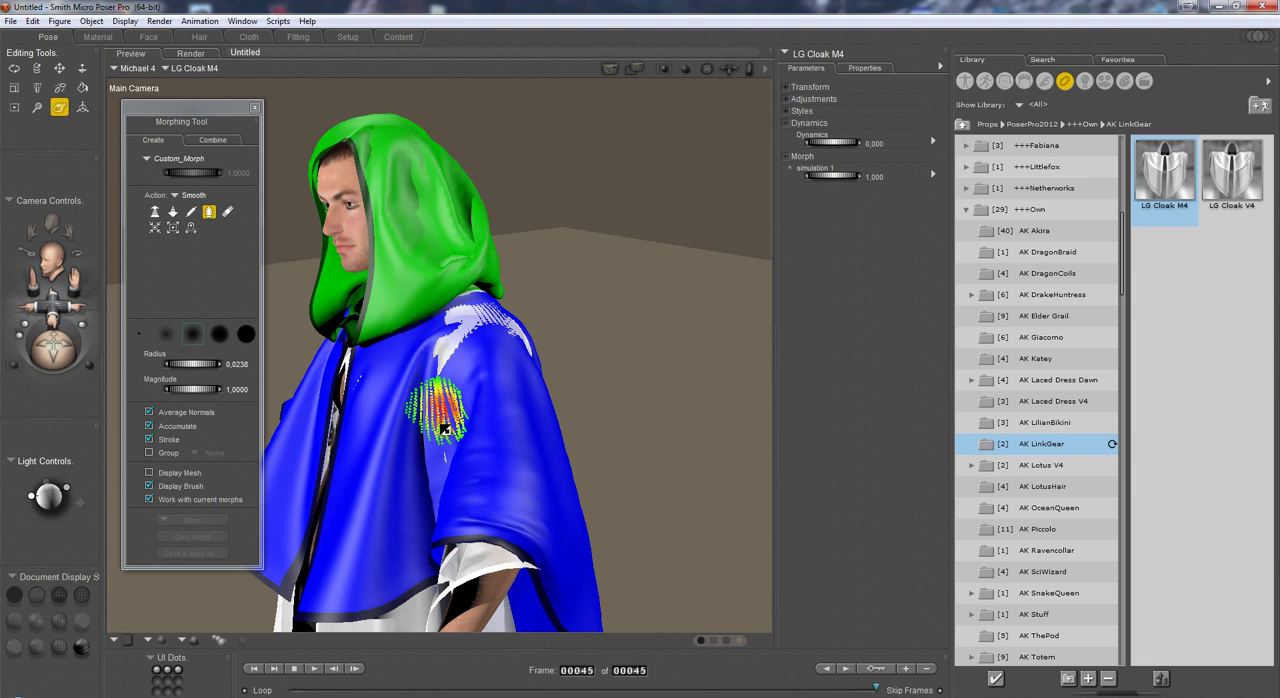
{"action": "left_click_drag", "start_coordinate": [445, 420], "coordinate": [440, 340]}
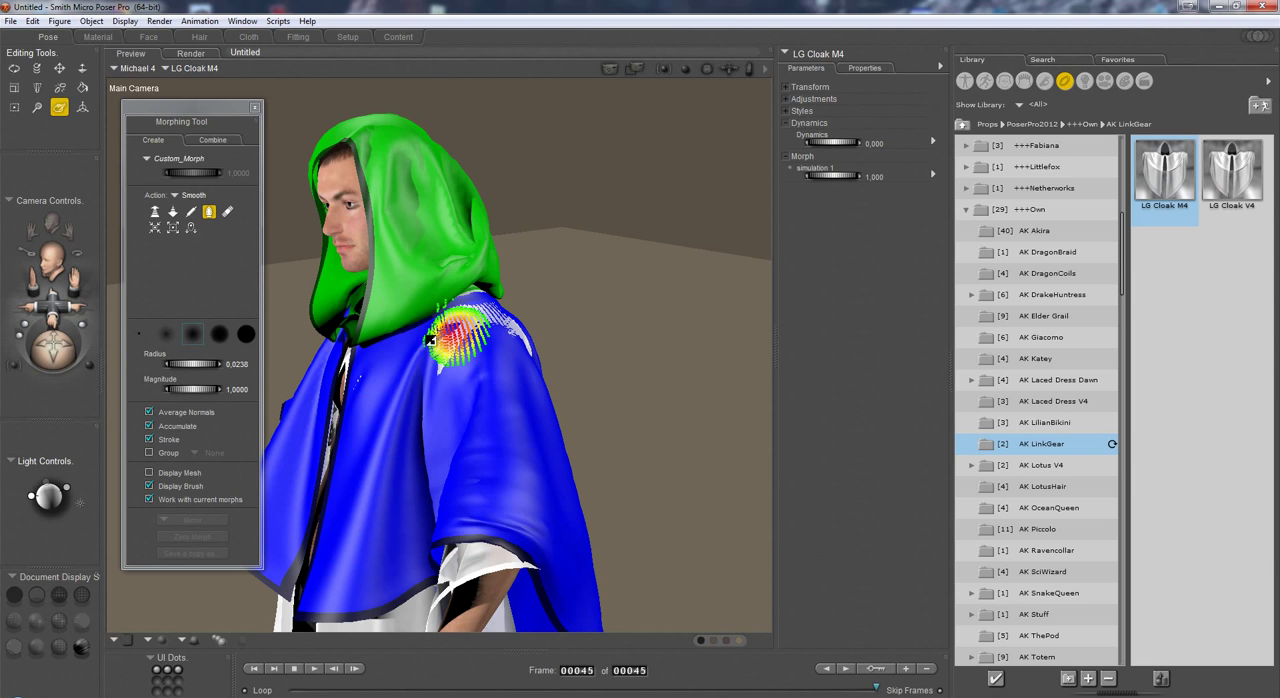
{"action": "left_click_drag", "start_coordinate": [435, 340], "coordinate": [510, 335]}
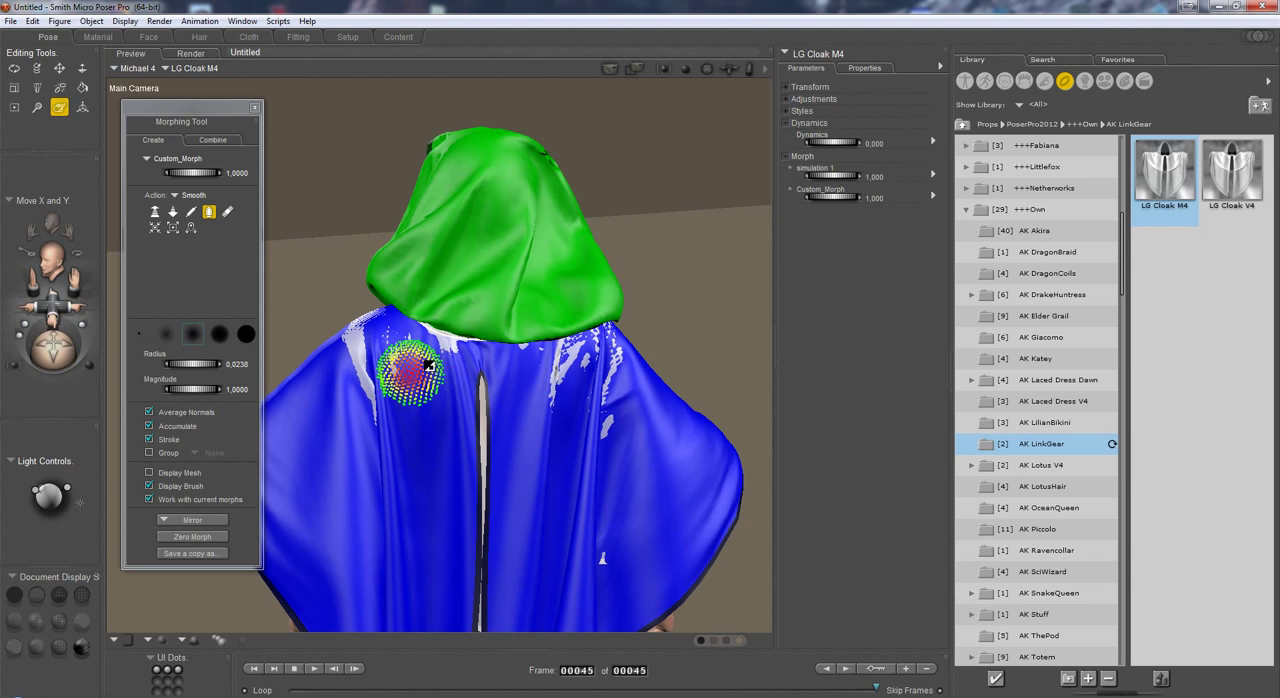
Step: Smooth the rough patches across the cloak's upper back below the hood
{"action": "left_click_drag", "start_coordinate": [415, 370], "coordinate": [565, 390]}
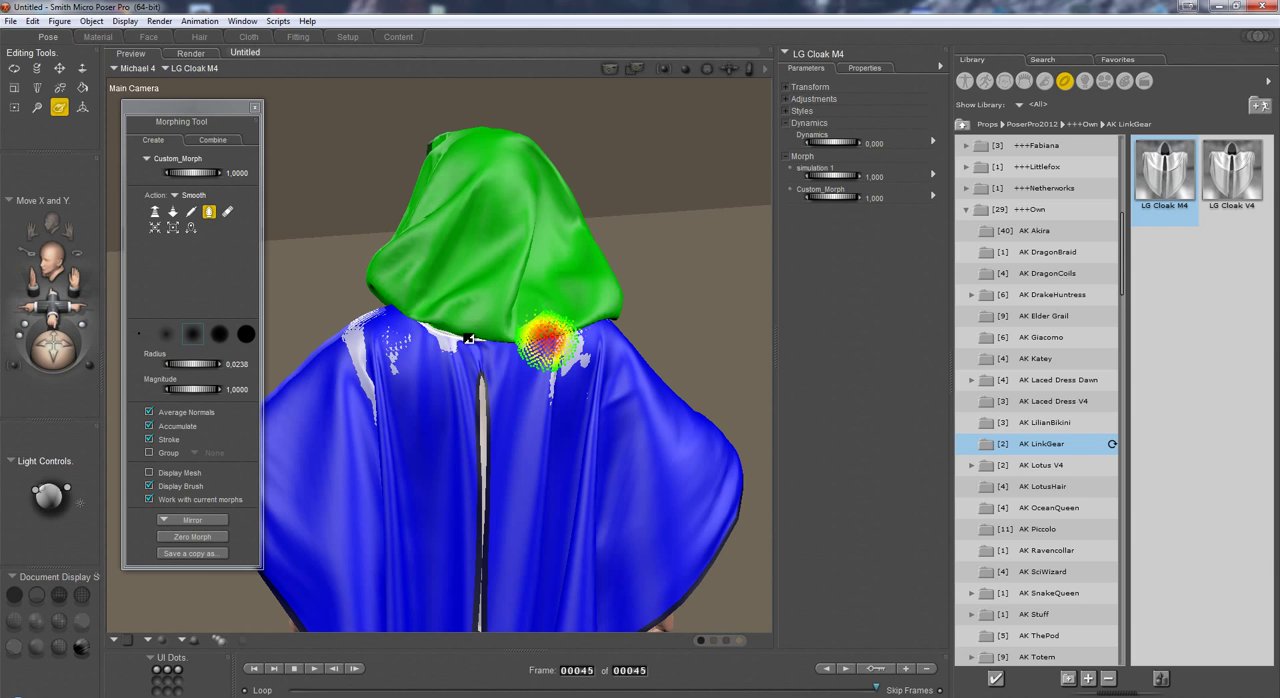
{"action": "left_click_drag", "start_coordinate": [545, 345], "coordinate": [375, 435]}
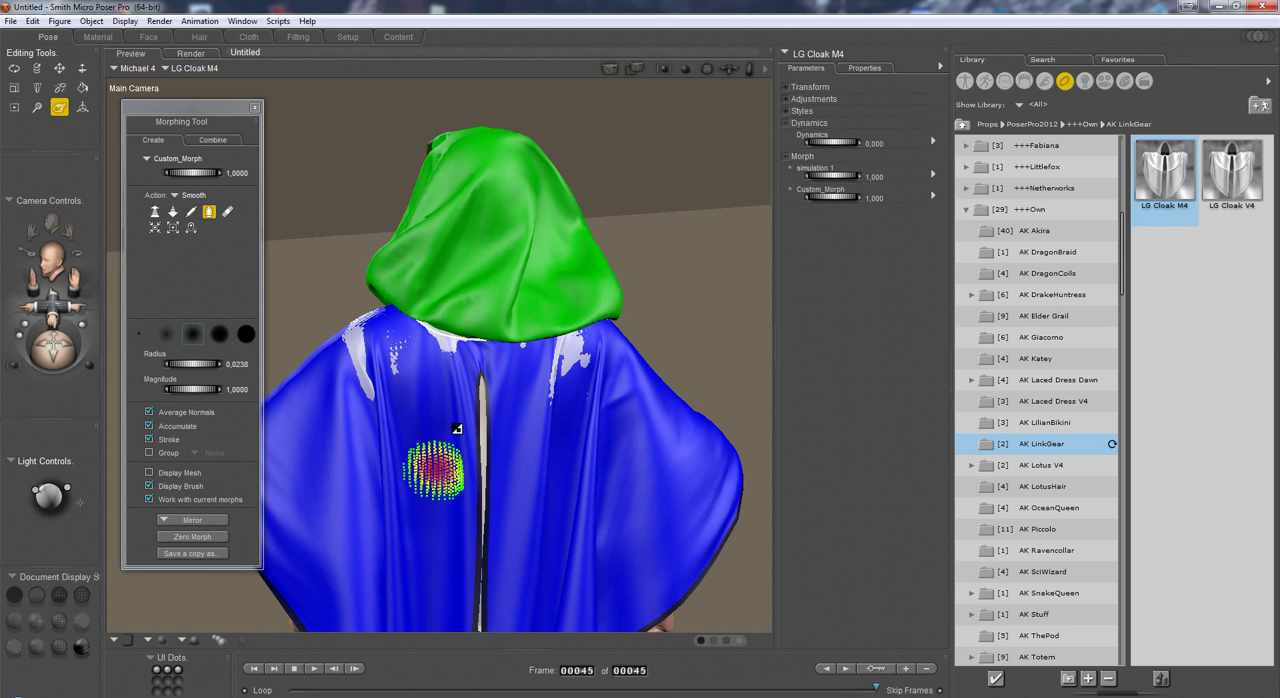
{"action": "left_click_drag", "start_coordinate": [435, 470], "coordinate": [585, 405]}
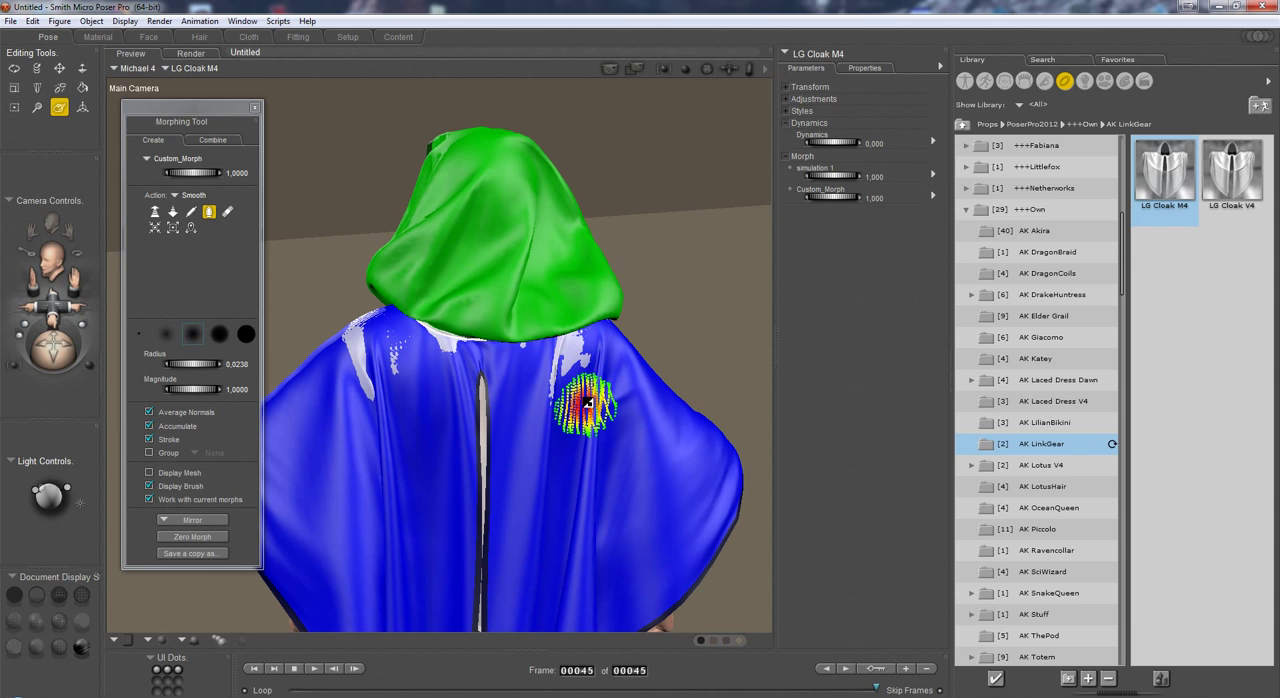
{"action": "left_click_drag", "start_coordinate": [585, 405], "coordinate": [420, 305]}
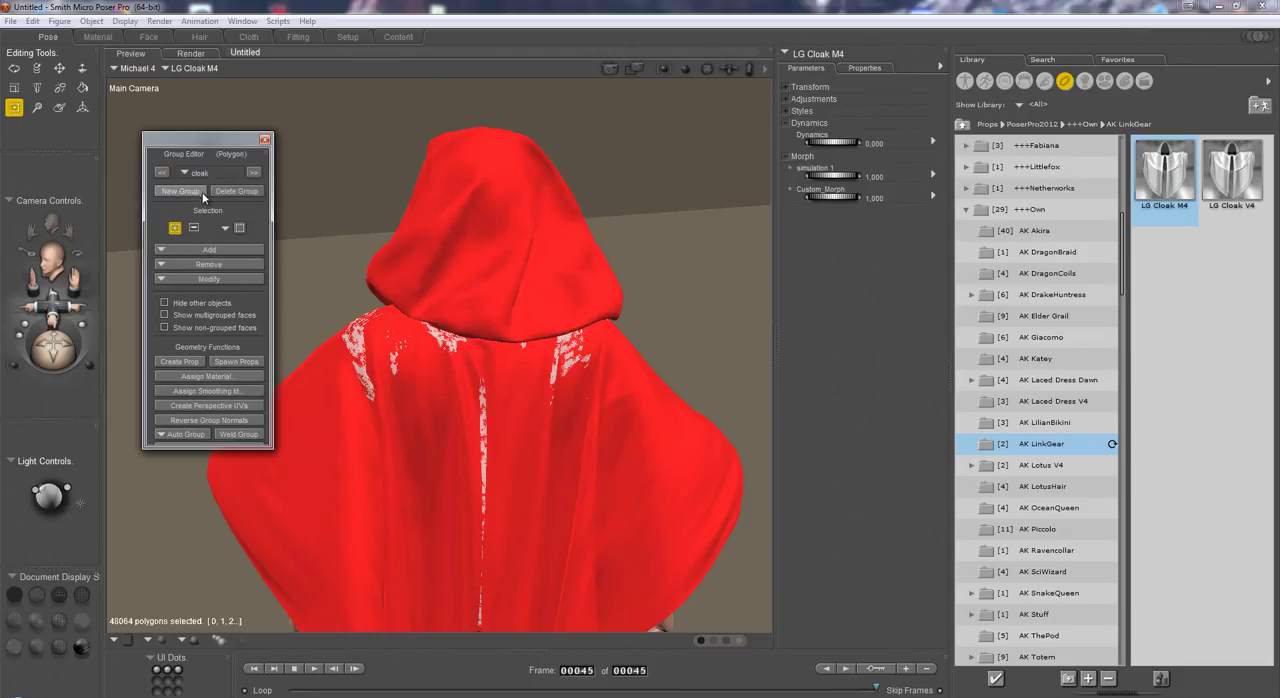
Step: Create polygon group 'top' and fill it with the top material's polygons
{"action": "left_click", "coordinate": [179, 191]}
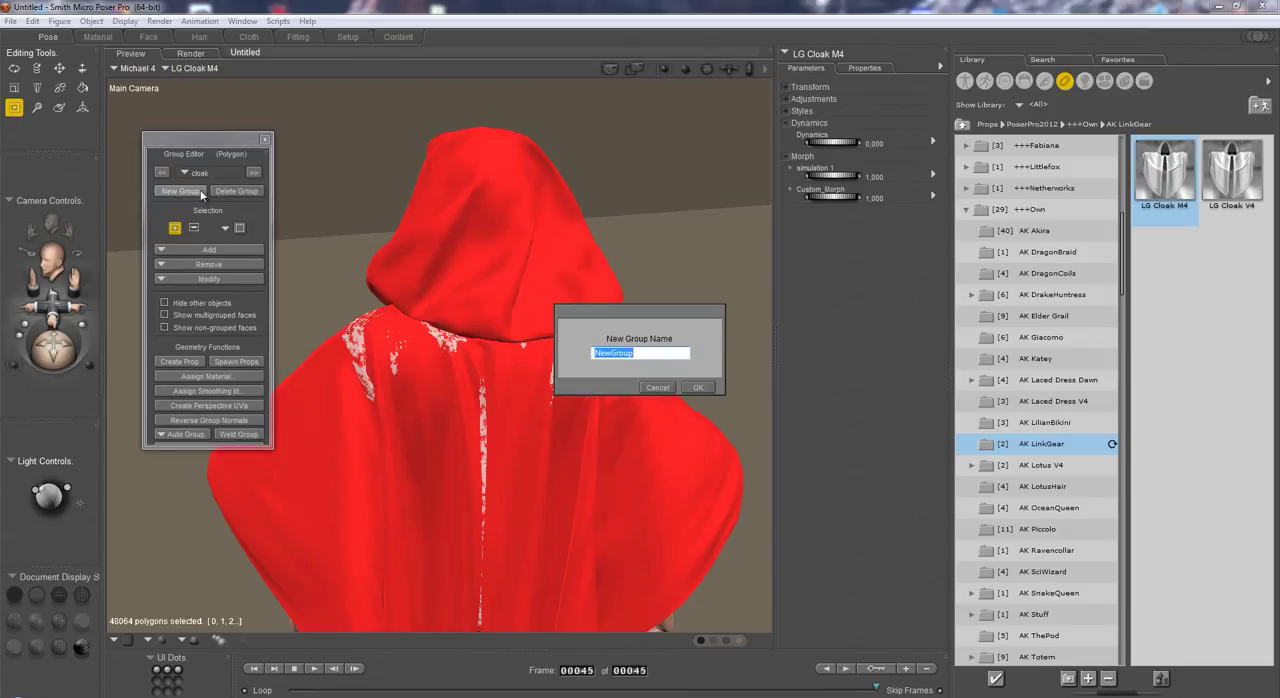
{"action": "type", "text": "to"}
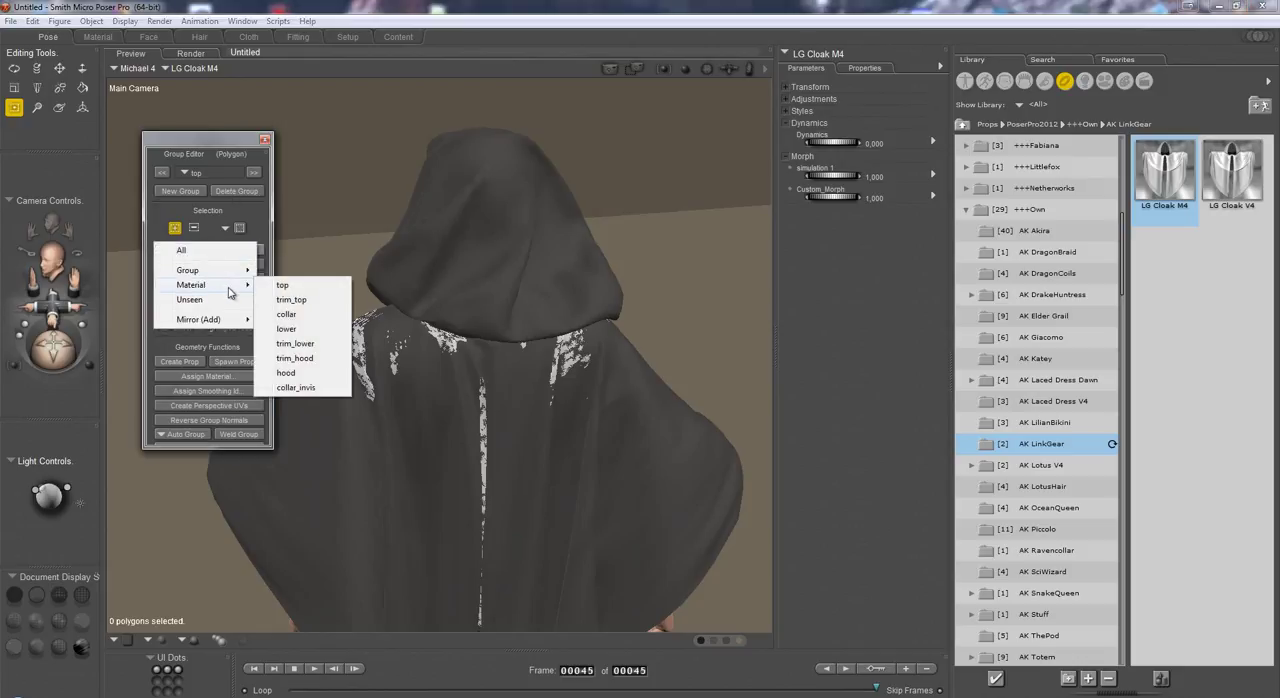
{"action": "left_click", "coordinate": [282, 285]}
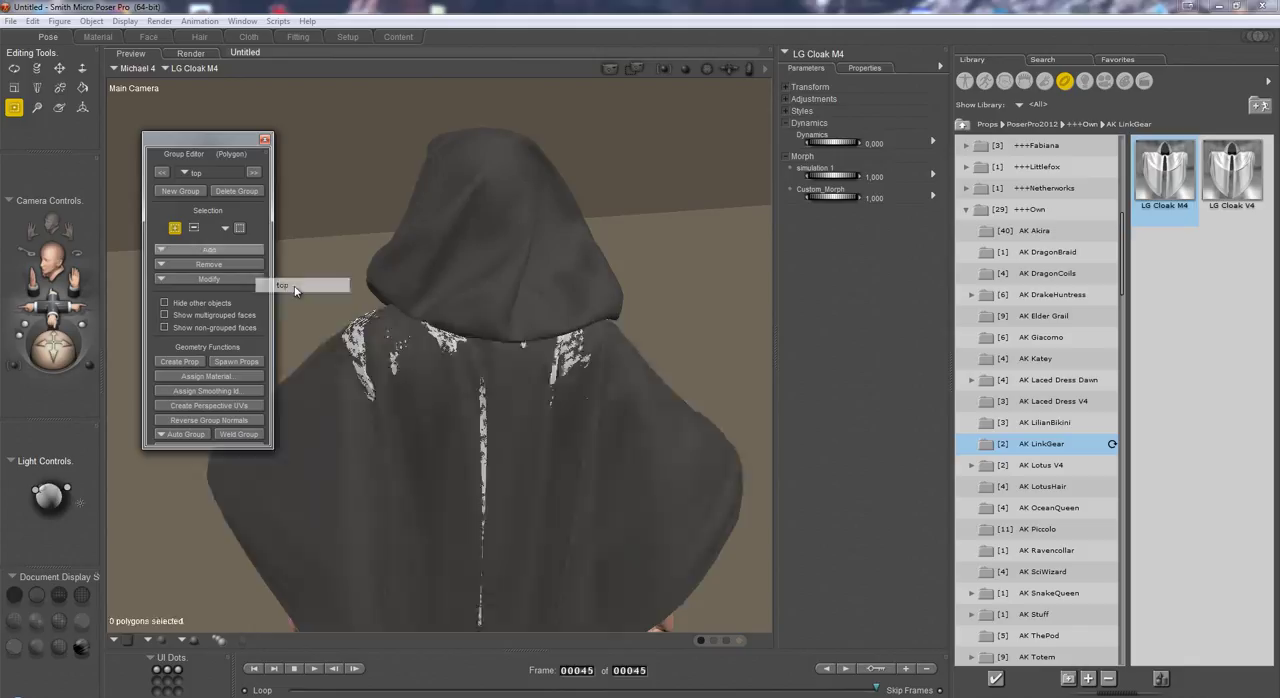
{"action": "left_click", "coordinate": [208, 249]}
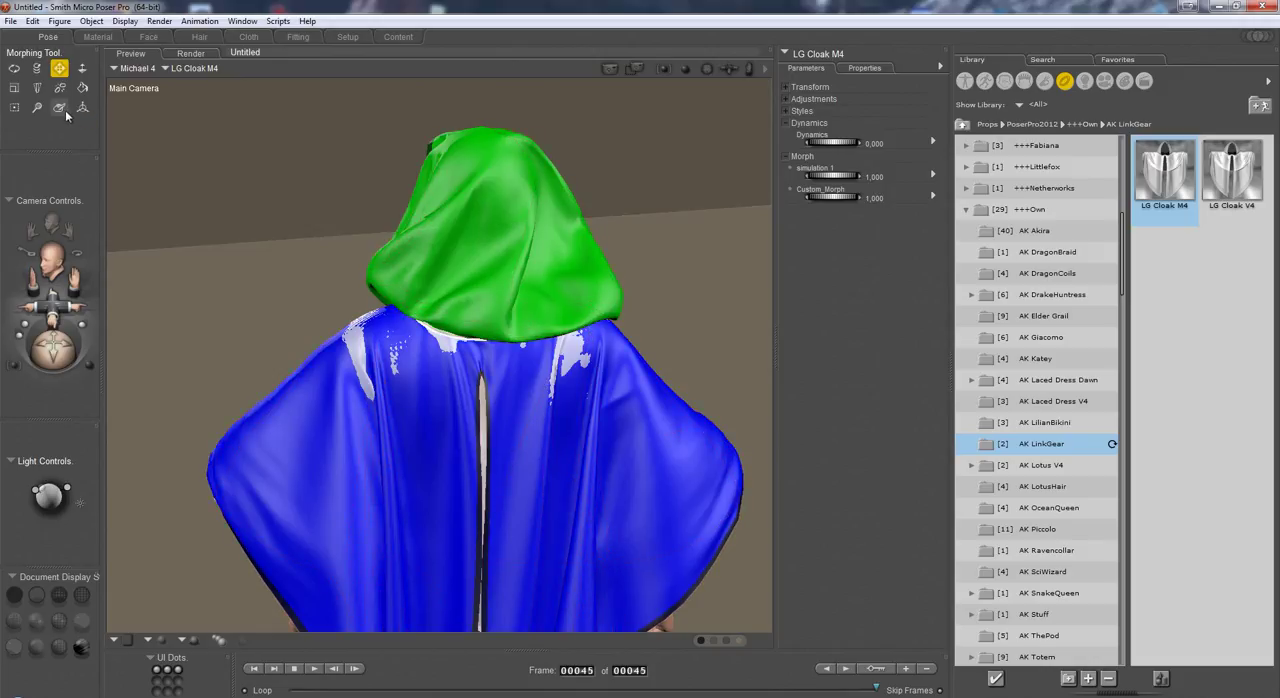
Step: Restrict the morph brush to the top group and switch it to Pull
{"action": "left_click", "coordinate": [59, 108]}
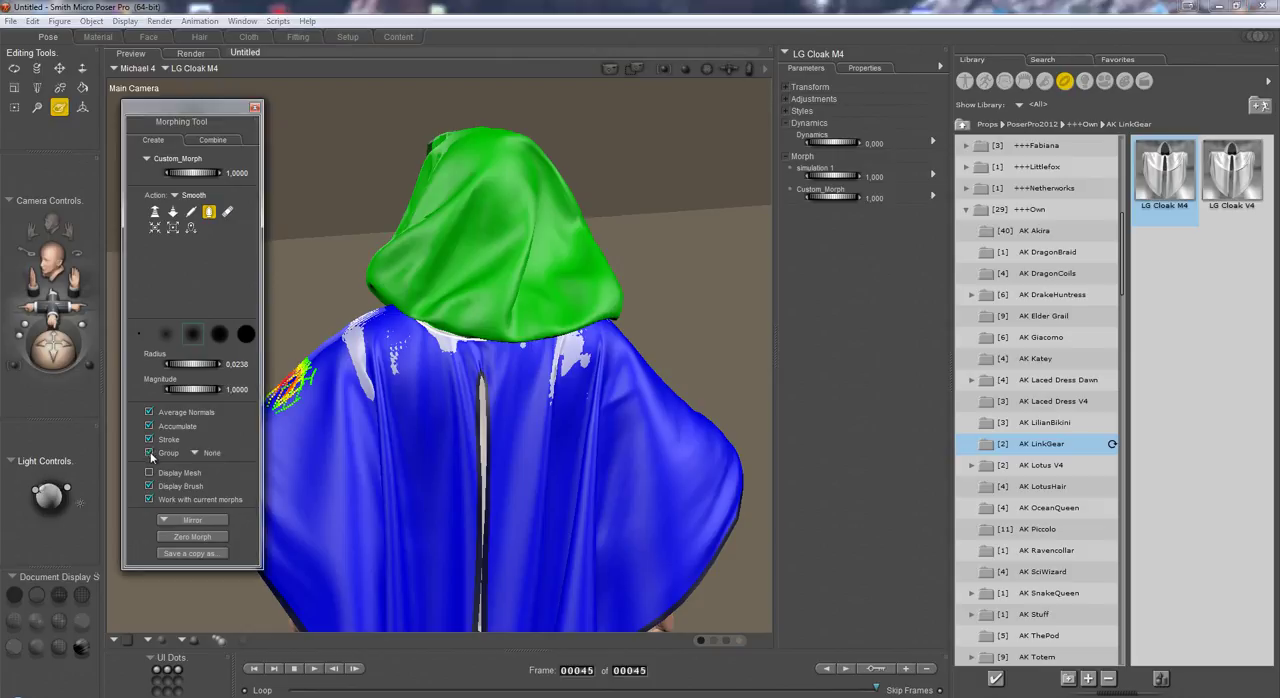
{"action": "left_click", "coordinate": [194, 452]}
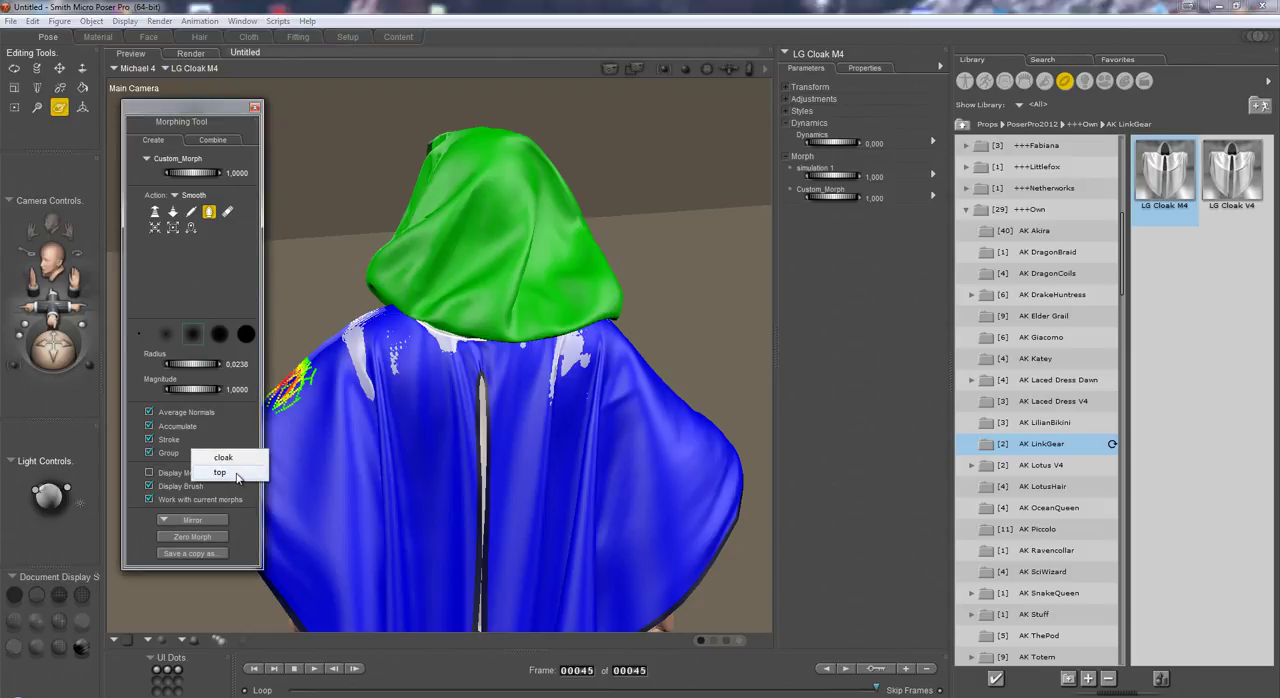
{"action": "left_click", "coordinate": [219, 472]}
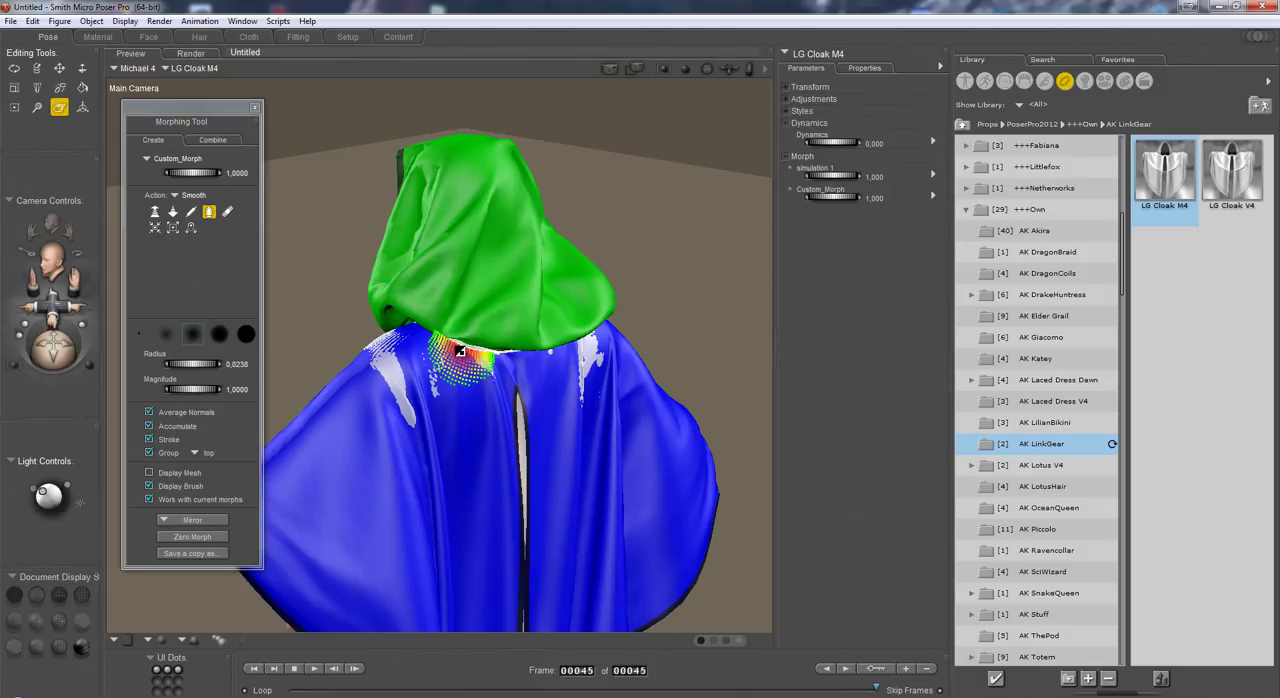
{"action": "left_click", "coordinate": [172, 211]}
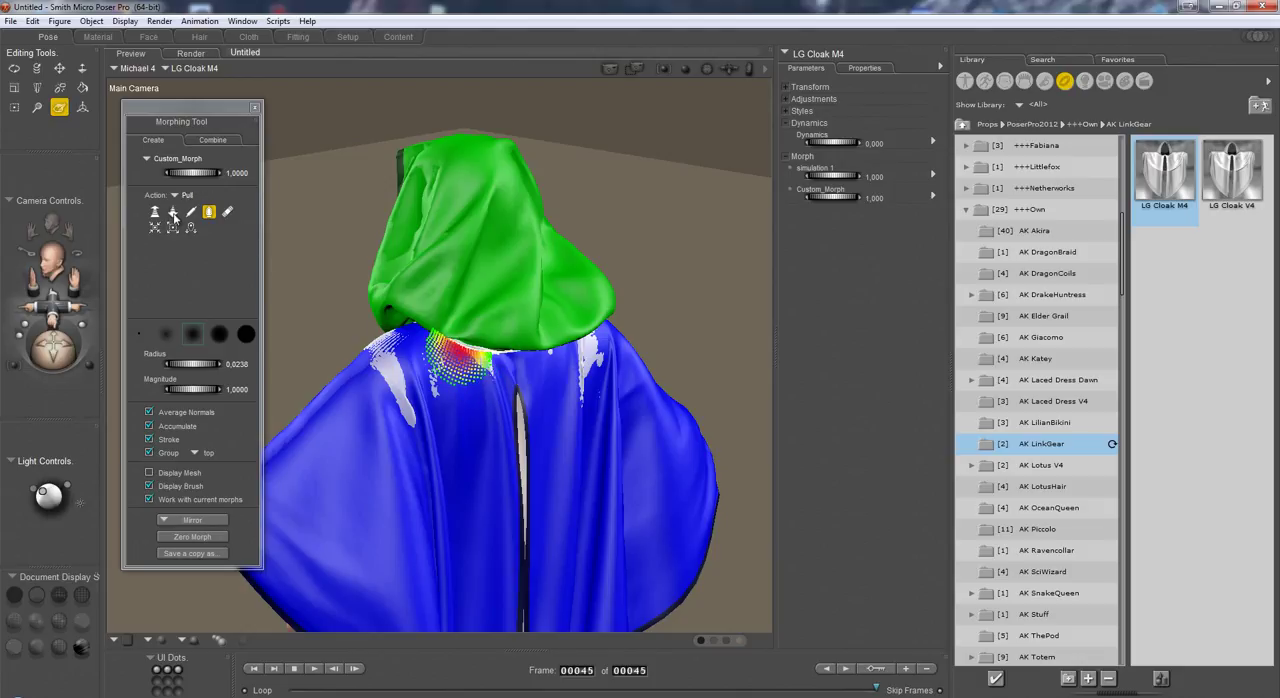
{"action": "left_click", "coordinate": [172, 211]}
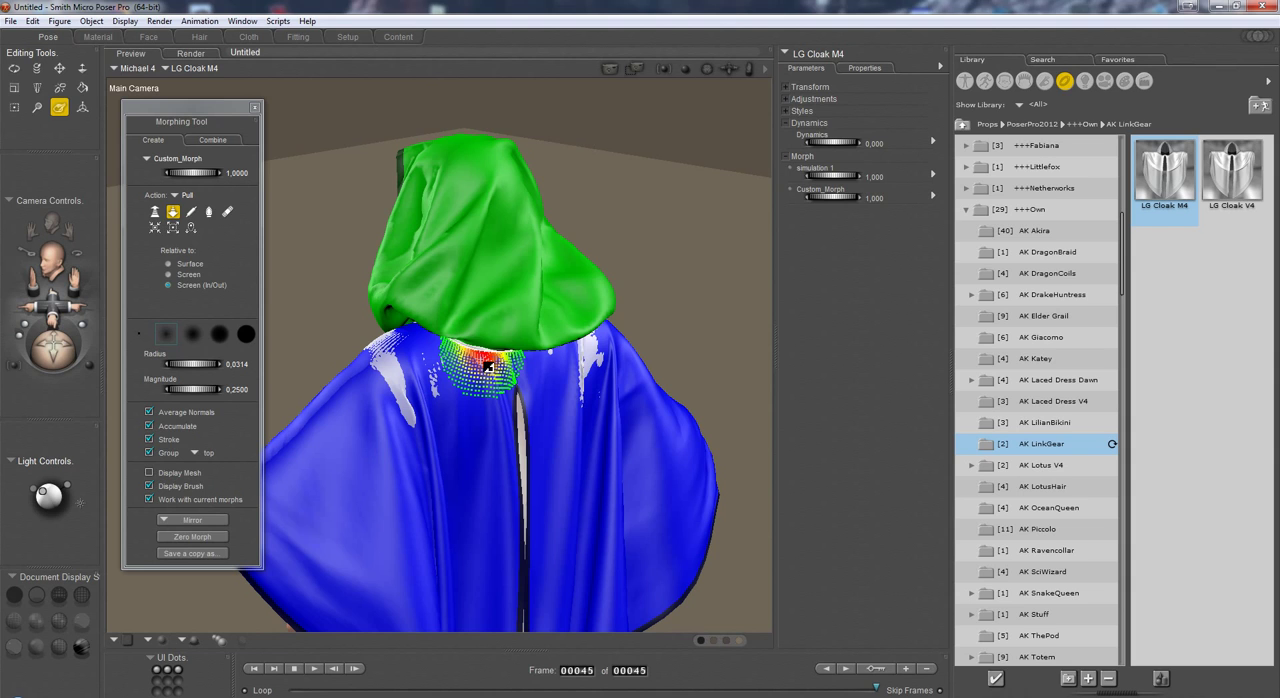
Step: Pull the blue top's neckline and shoulder edges outward, separating it from the cloak beneath
{"action": "left_click_drag", "start_coordinate": [490, 365], "coordinate": [390, 345]}
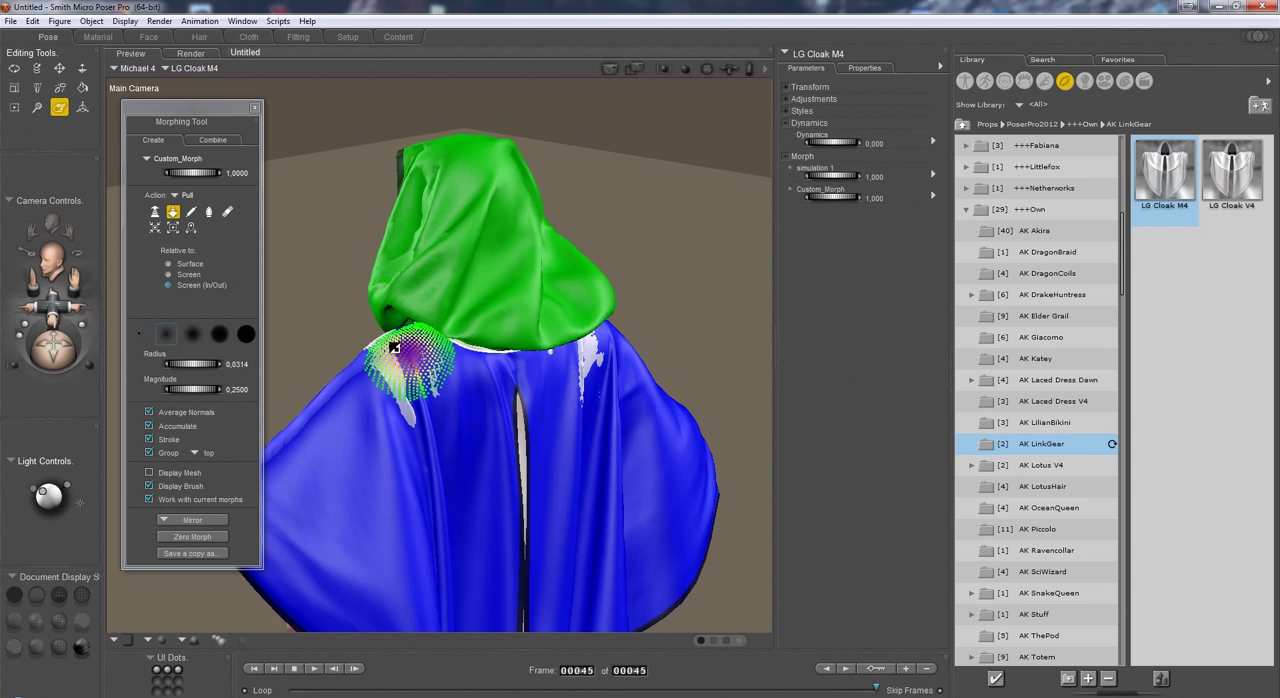
{"action": "left_click_drag", "start_coordinate": [393, 345], "coordinate": [413, 407]}
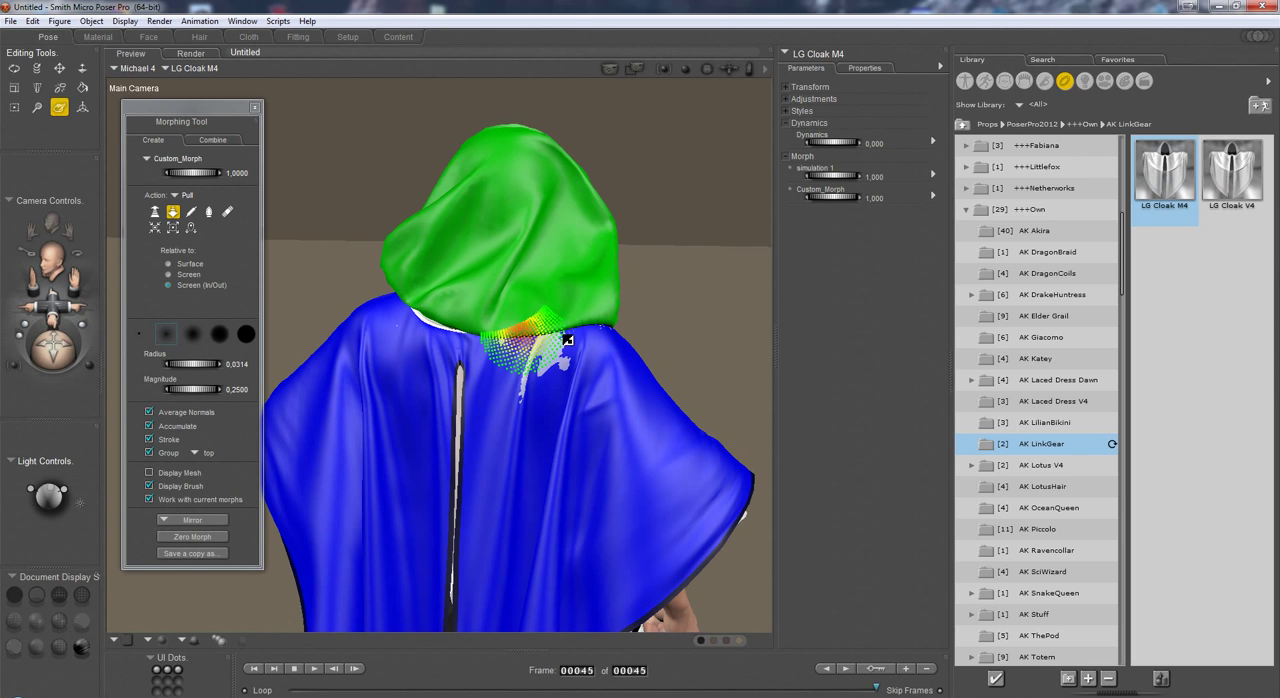
{"action": "left_click_drag", "start_coordinate": [540, 335], "coordinate": [540, 375]}
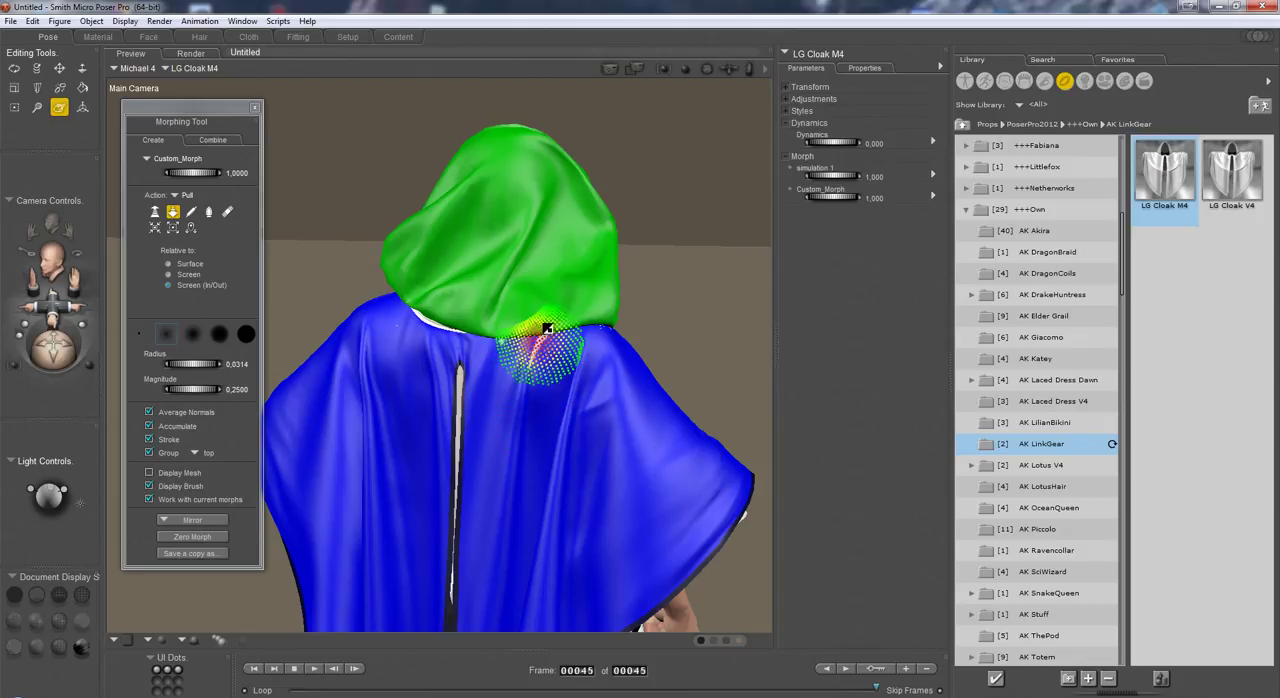
{"action": "left_click_drag", "start_coordinate": [548, 330], "coordinate": [535, 348]}
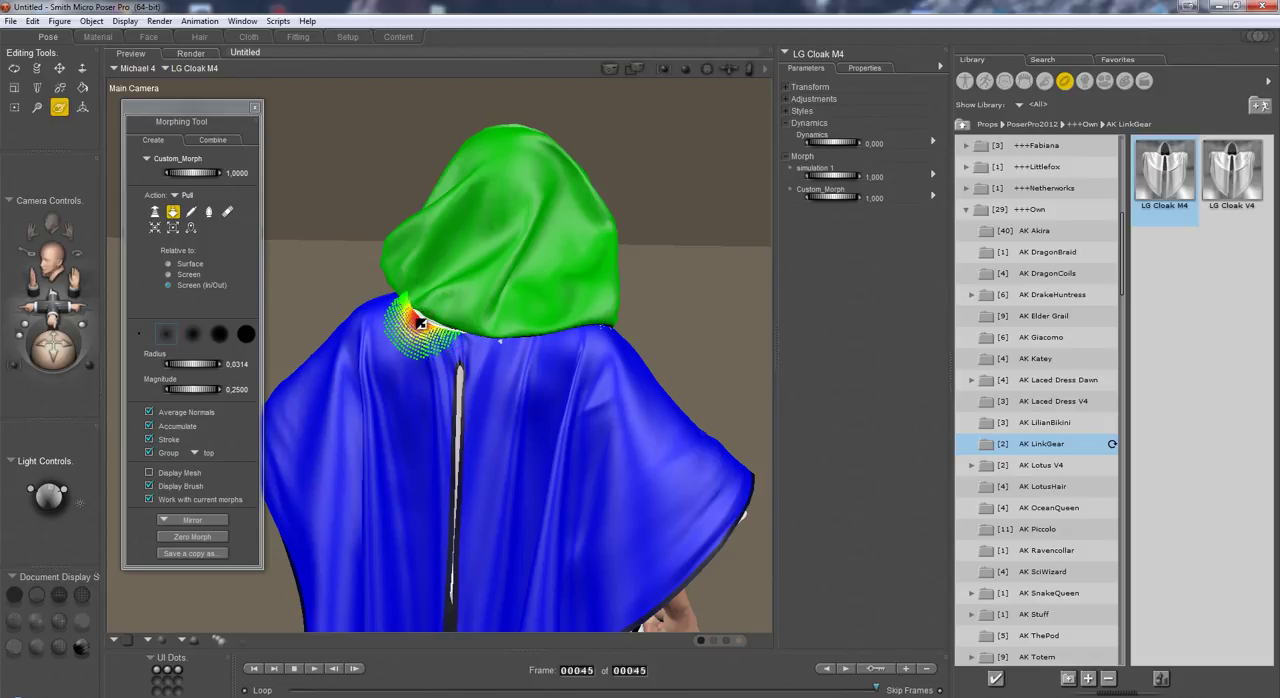
{"action": "left_click_drag", "start_coordinate": [420, 320], "coordinate": [505, 345]}
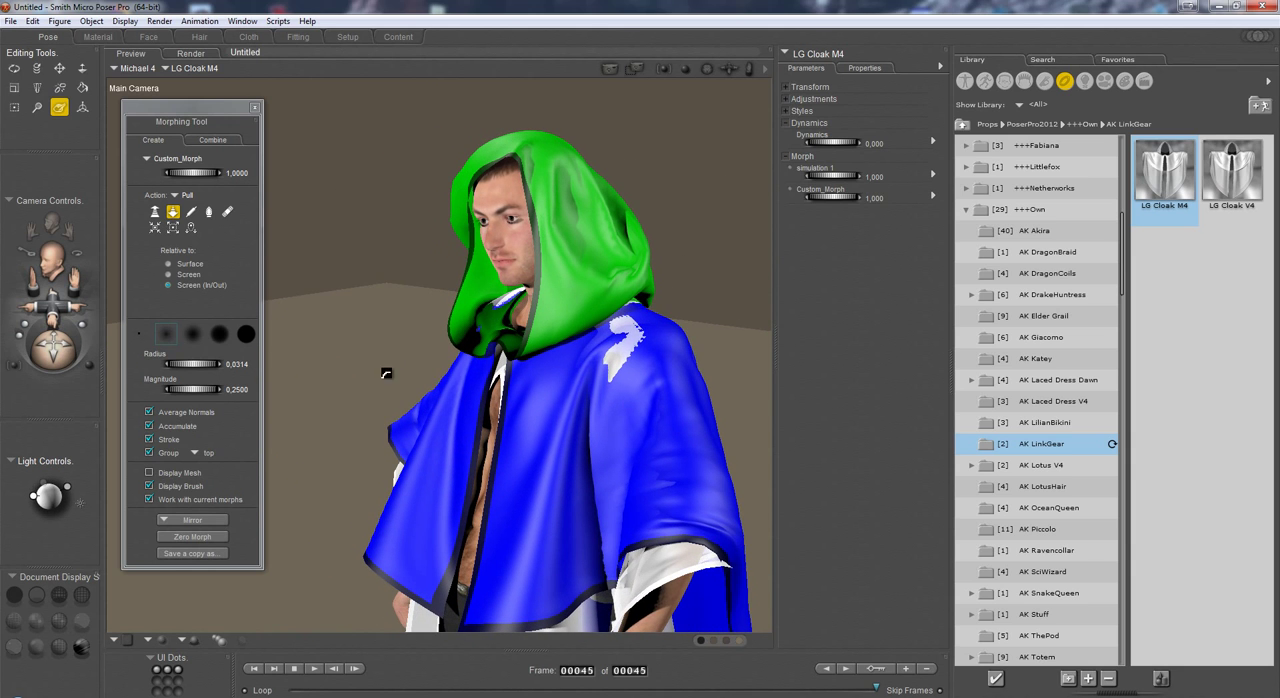
{"action": "left_click", "coordinate": [625, 335]}
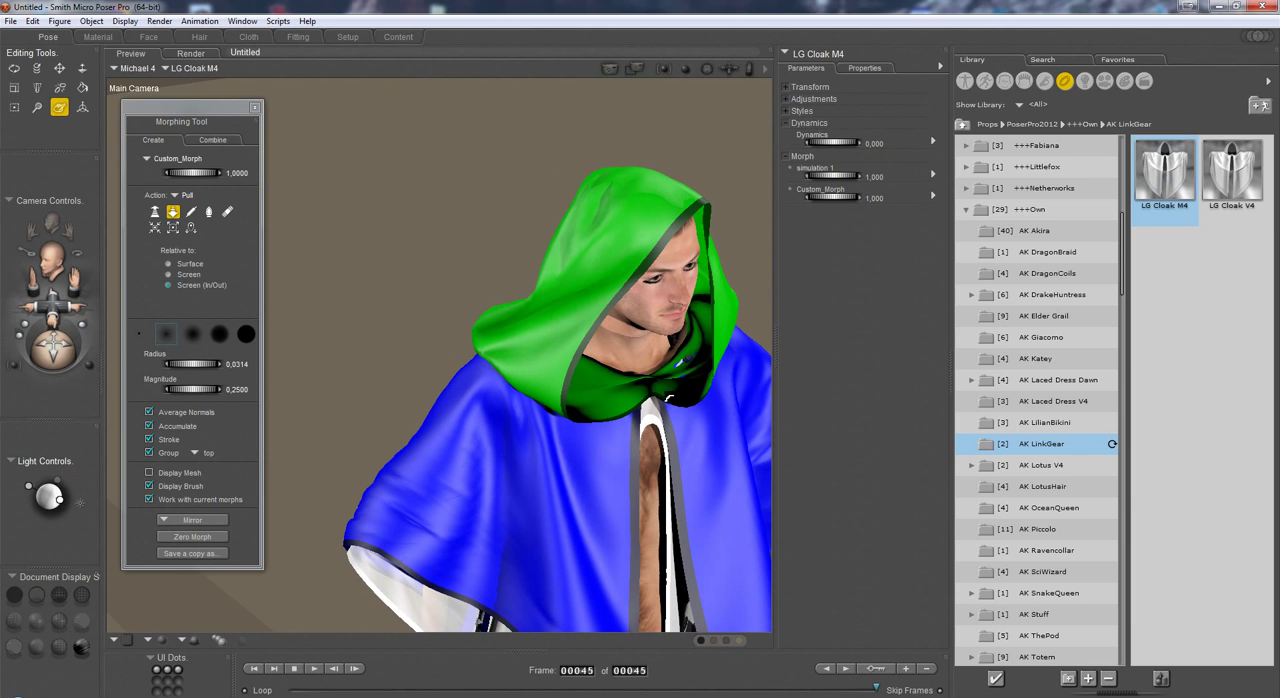
{"action": "left_click", "coordinate": [690, 375]}
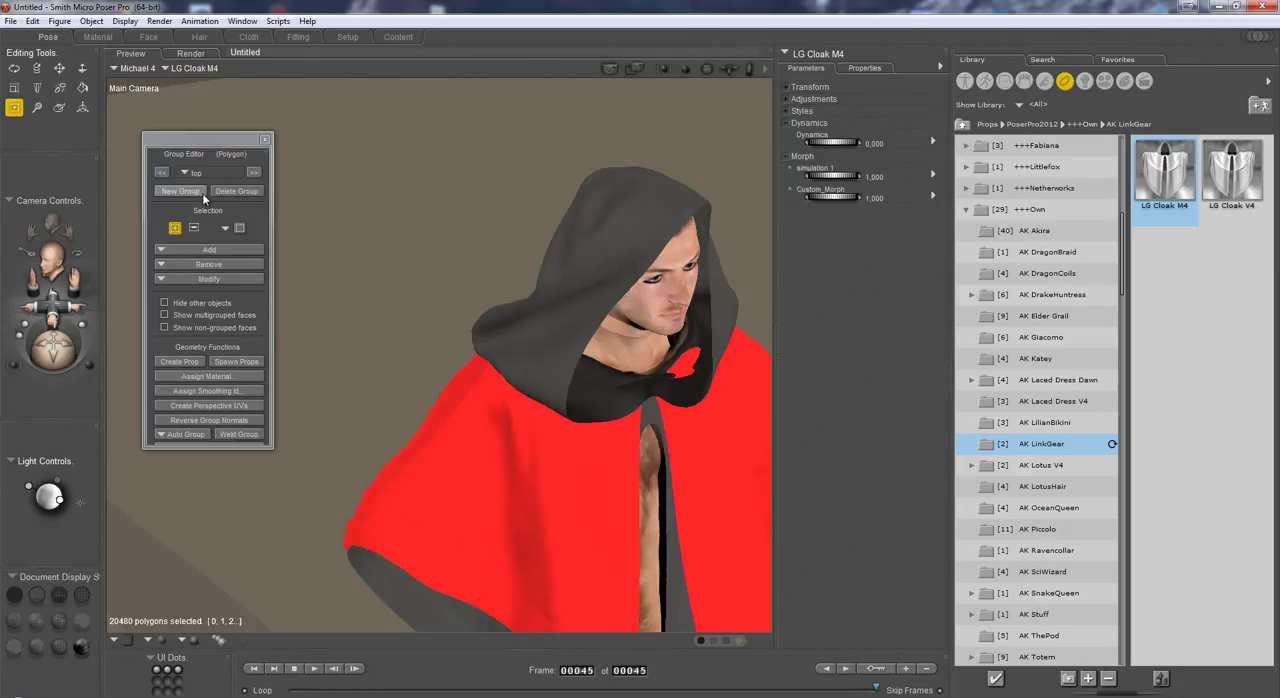
Step: Create polygon group 'hood' containing the hood material's 4,576 polygons
{"action": "left_click", "coordinate": [180, 191]}
{"action": "type", "text": "hood"}
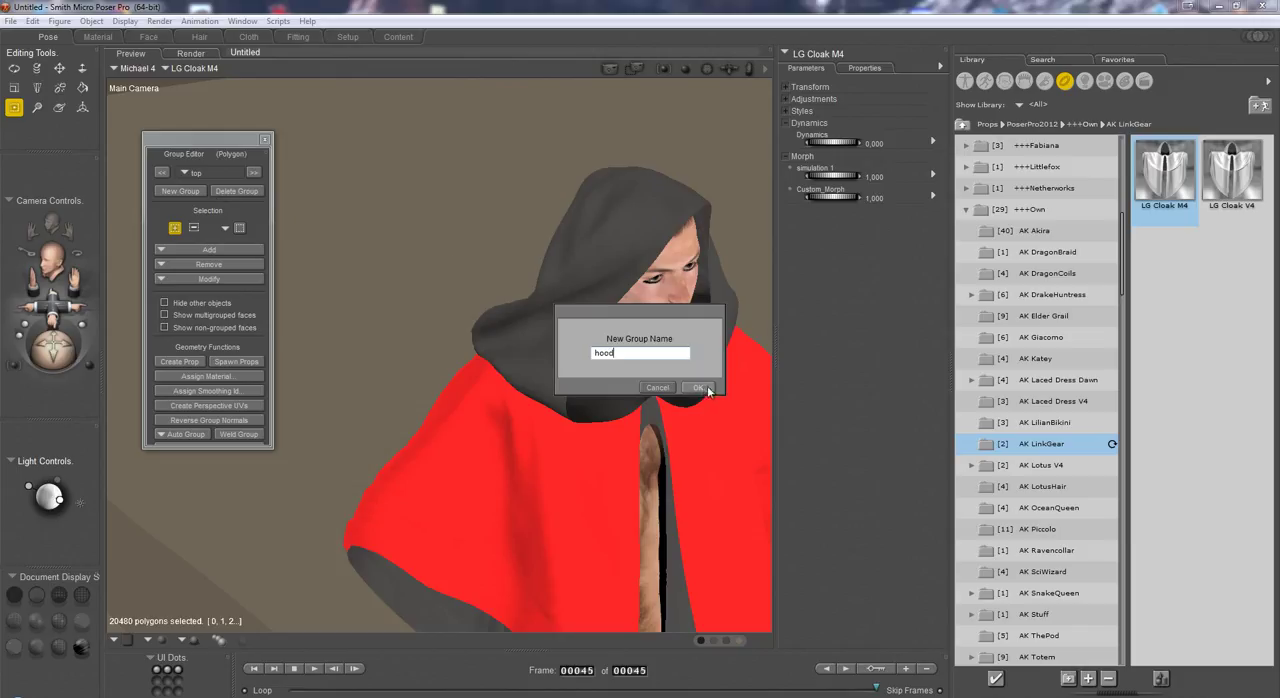
{"action": "left_click", "coordinate": [699, 388]}
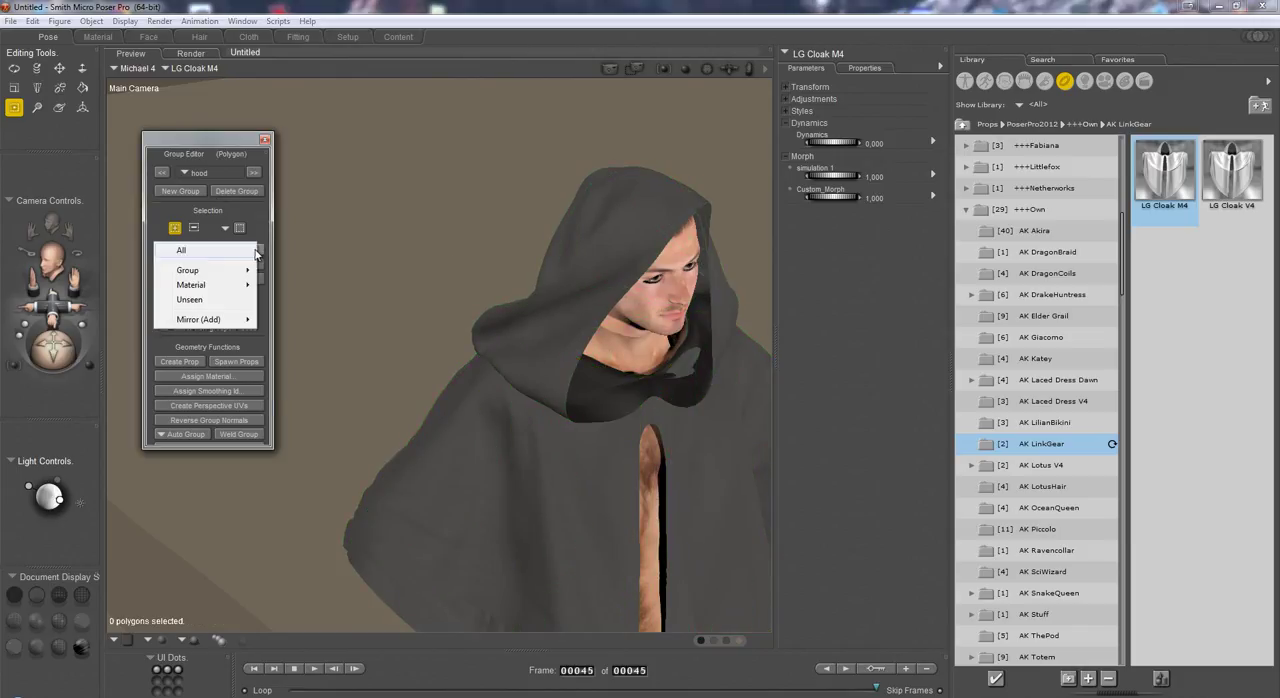
{"action": "left_click", "coordinate": [190, 285]}
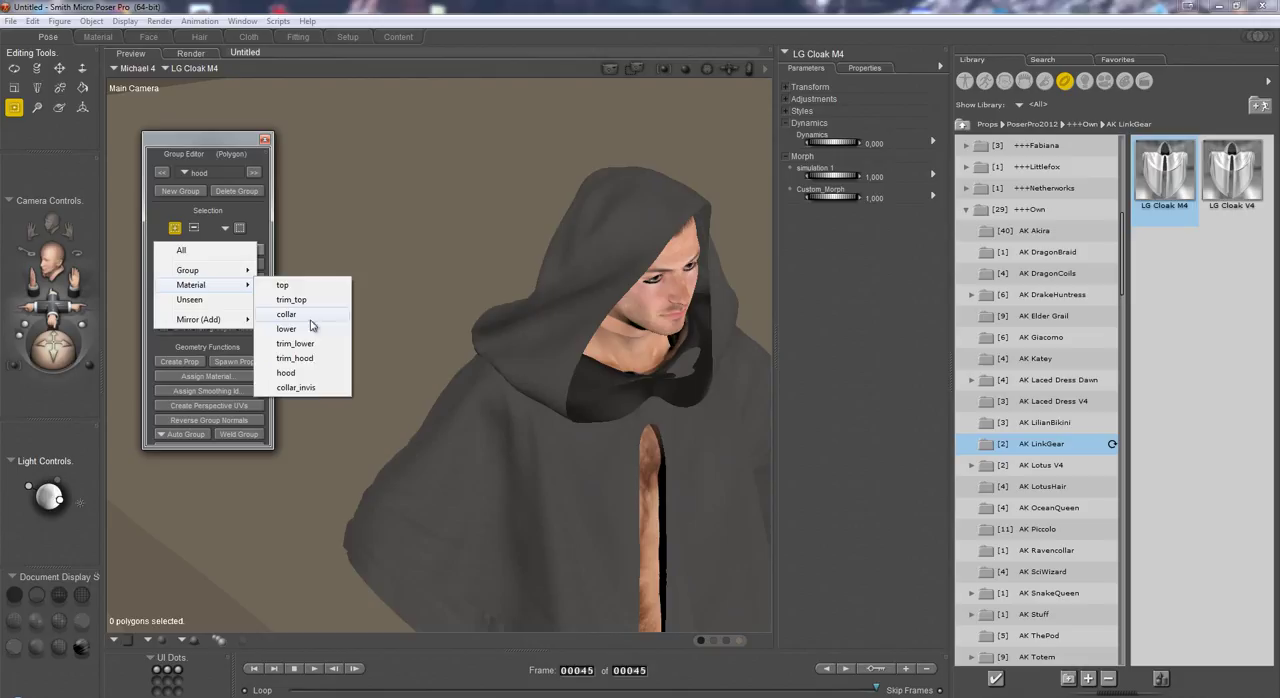
{"action": "left_click", "coordinate": [285, 372]}
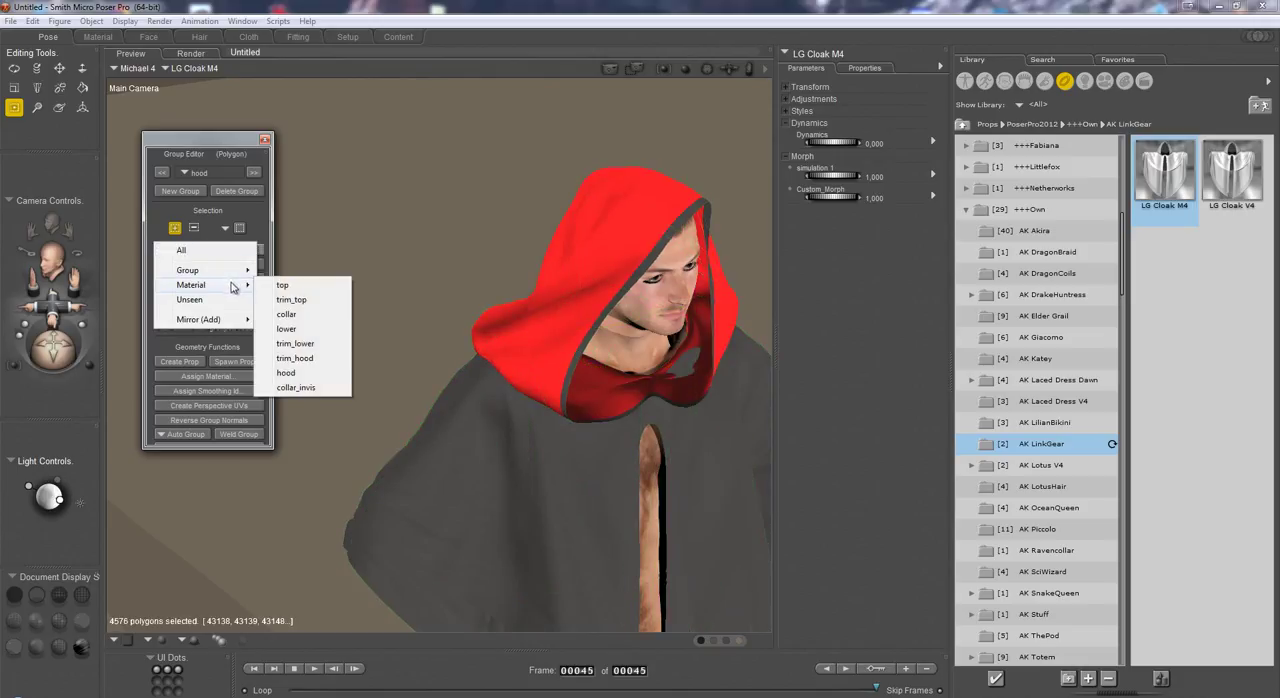
{"action": "left_click", "coordinate": [285, 372]}
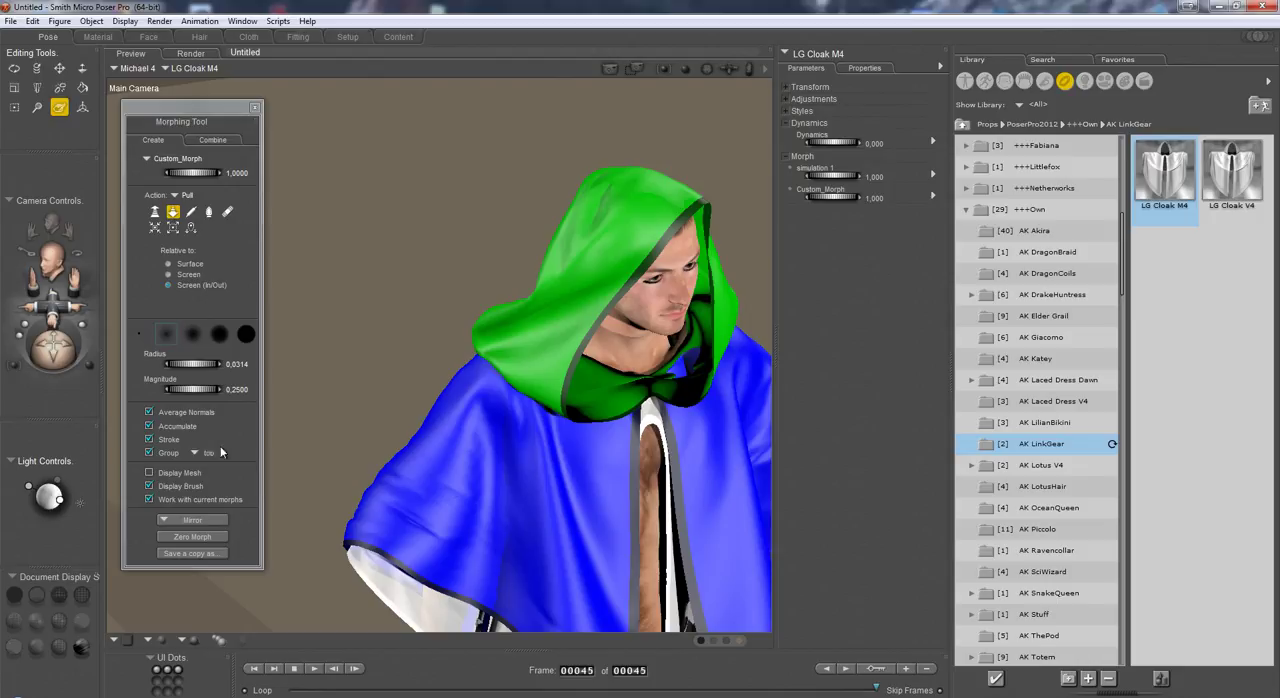
Step: Limit the morph brush to the hood group and pull the hood's lower and front edges outward
{"action": "left_click", "coordinate": [195, 453]}
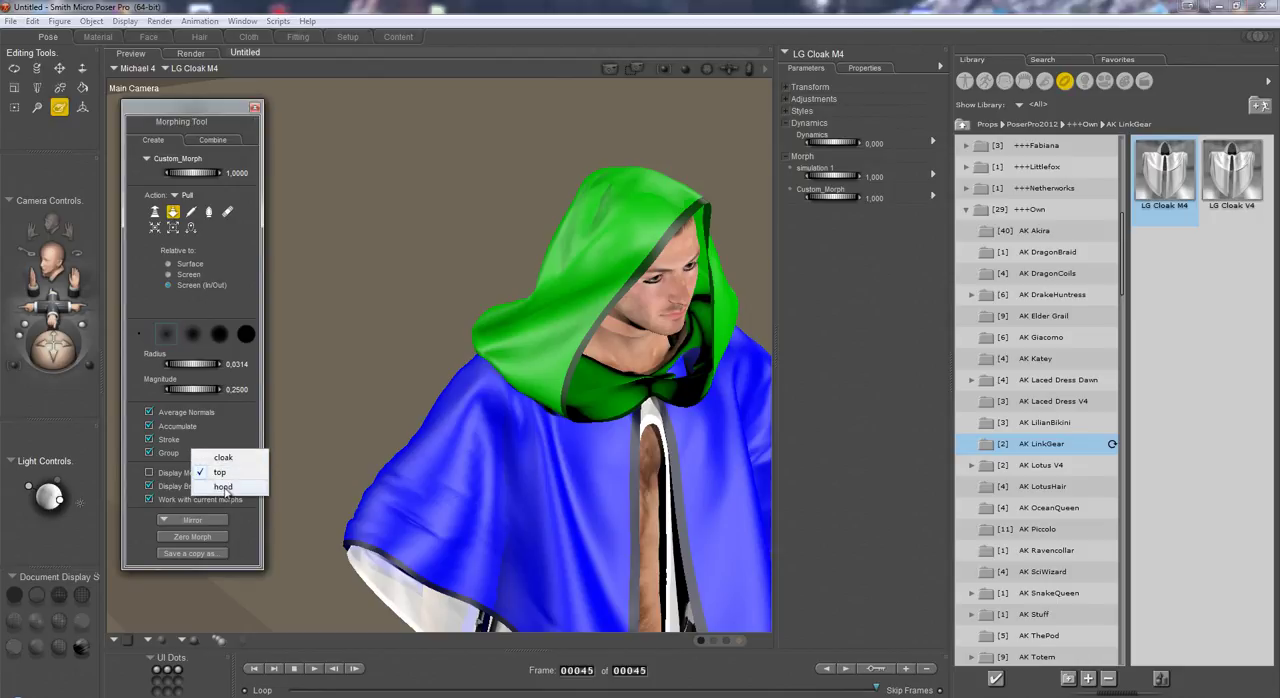
{"action": "left_click", "coordinate": [222, 487]}
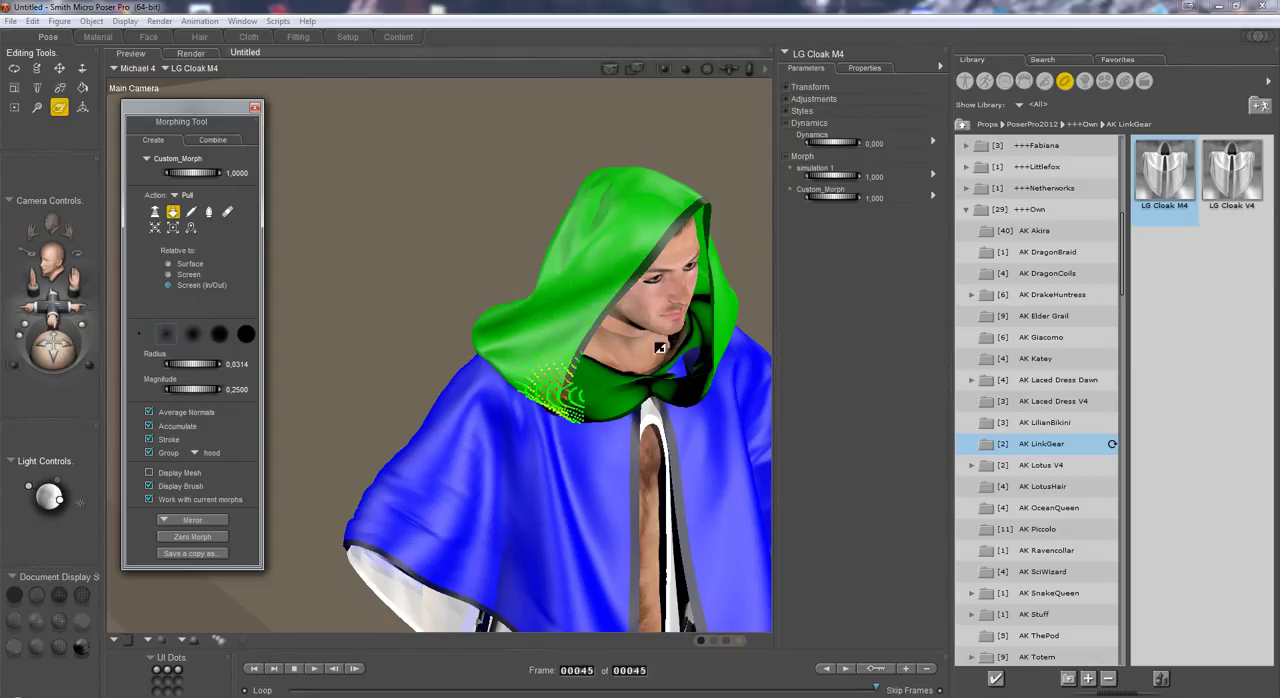
{"action": "left_click_drag", "start_coordinate": [660, 348], "coordinate": [510, 457]}
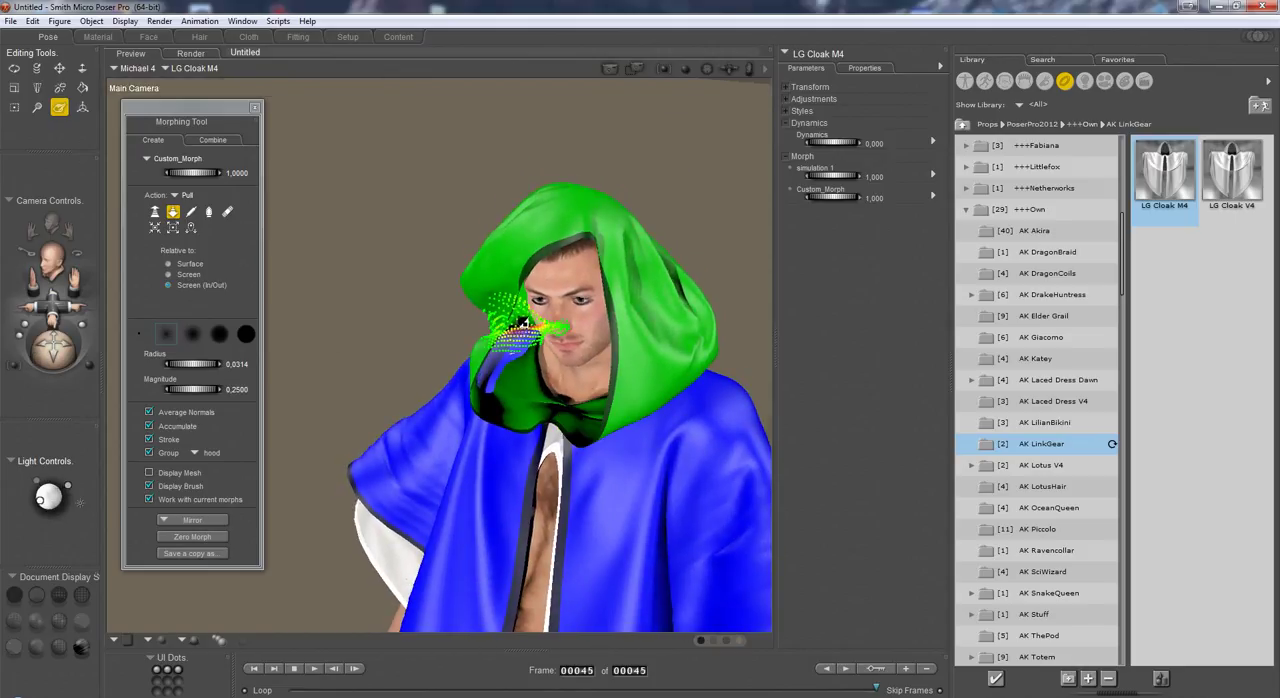
{"action": "left_click_drag", "start_coordinate": [525, 320], "coordinate": [497, 375]}
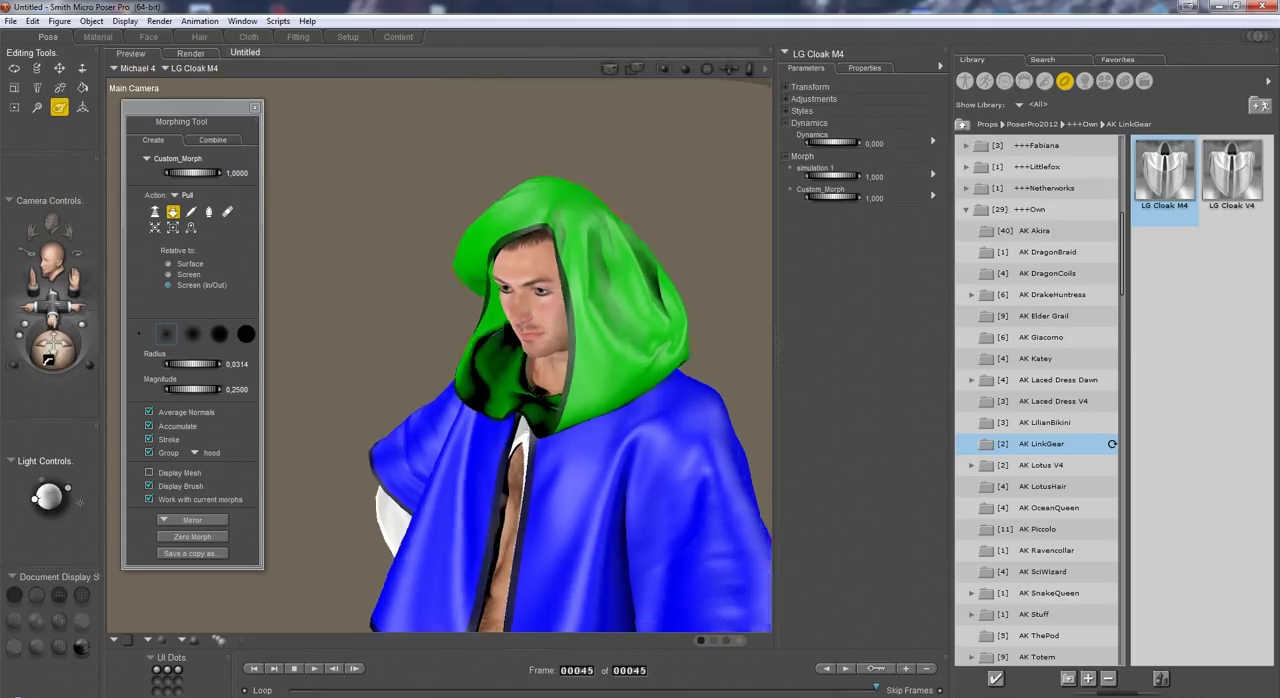
Step: Set the brush to Restore and brush away the spike on the hood's front edge
{"action": "left_click", "coordinate": [209, 212]}
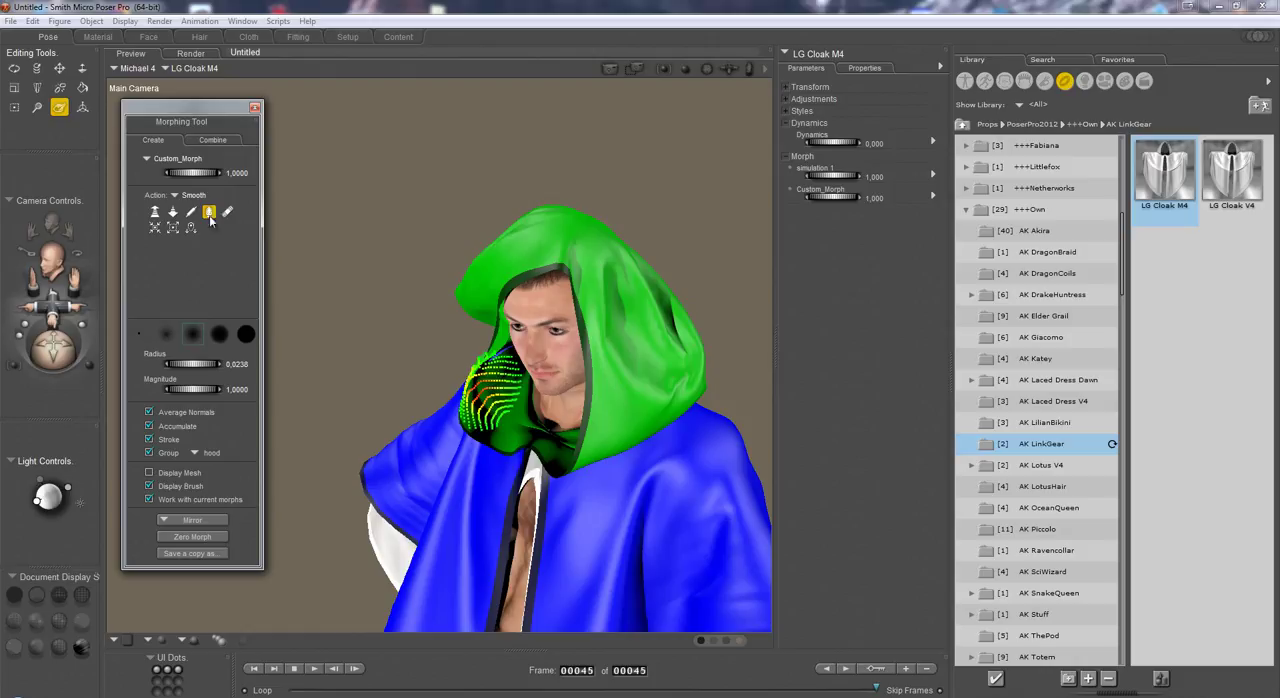
{"action": "left_click", "coordinate": [194, 194]}
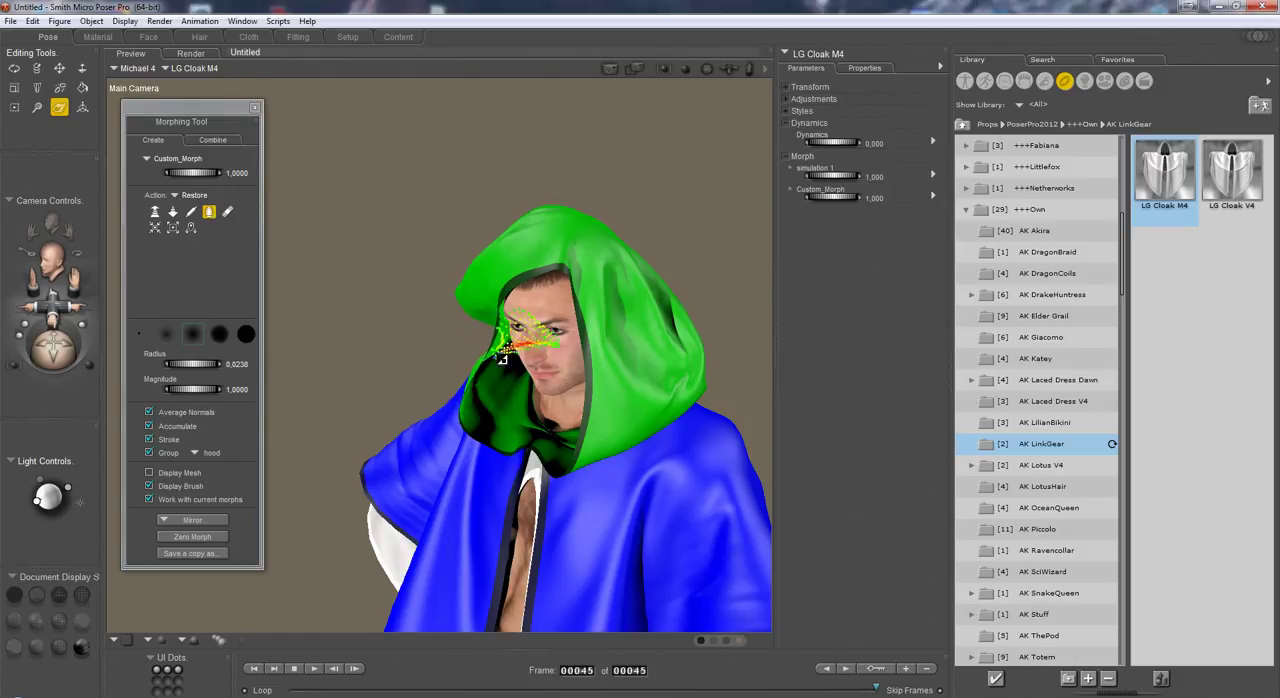
{"action": "left_click_drag", "start_coordinate": [520, 330], "coordinate": [500, 360]}
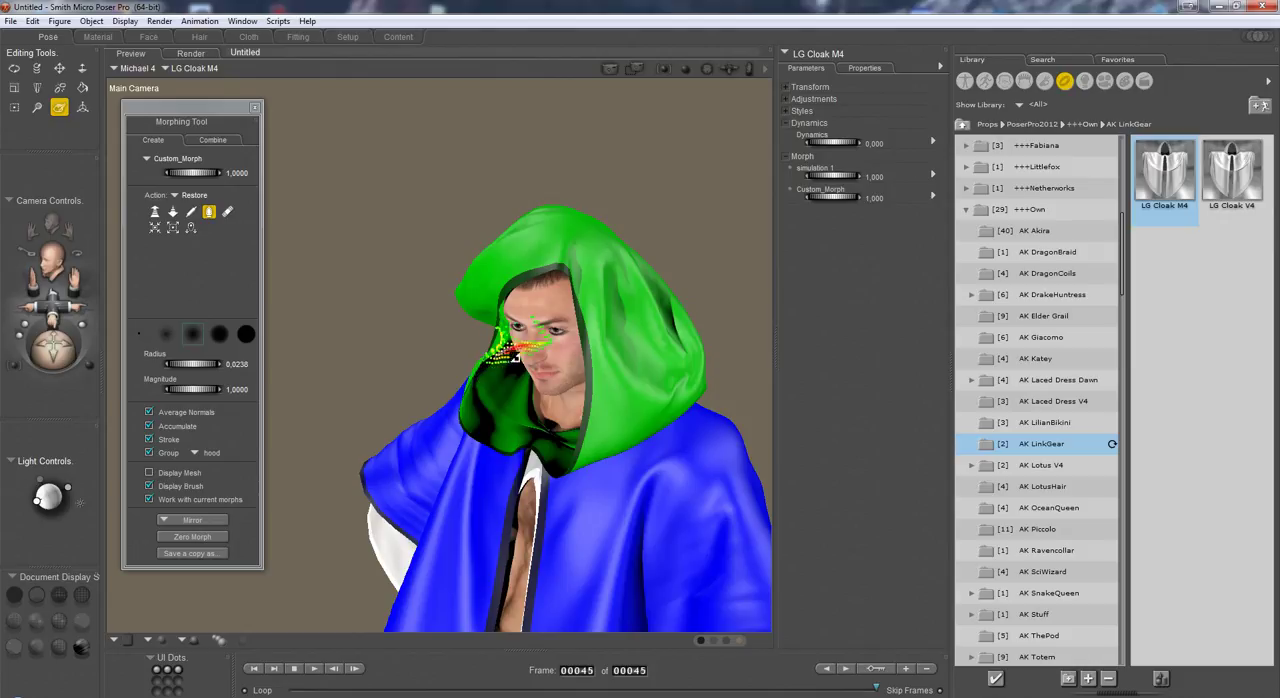